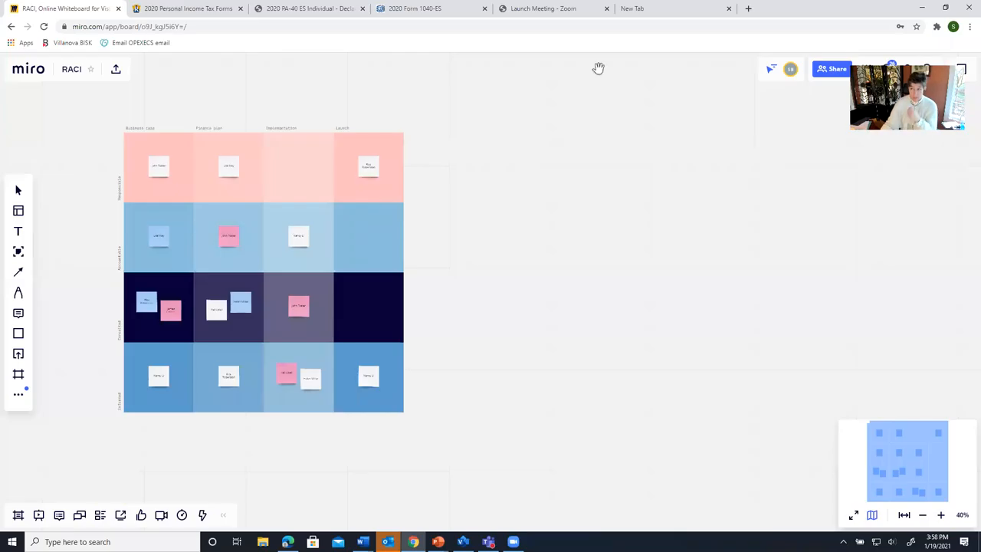
mouse_move(475, 300)
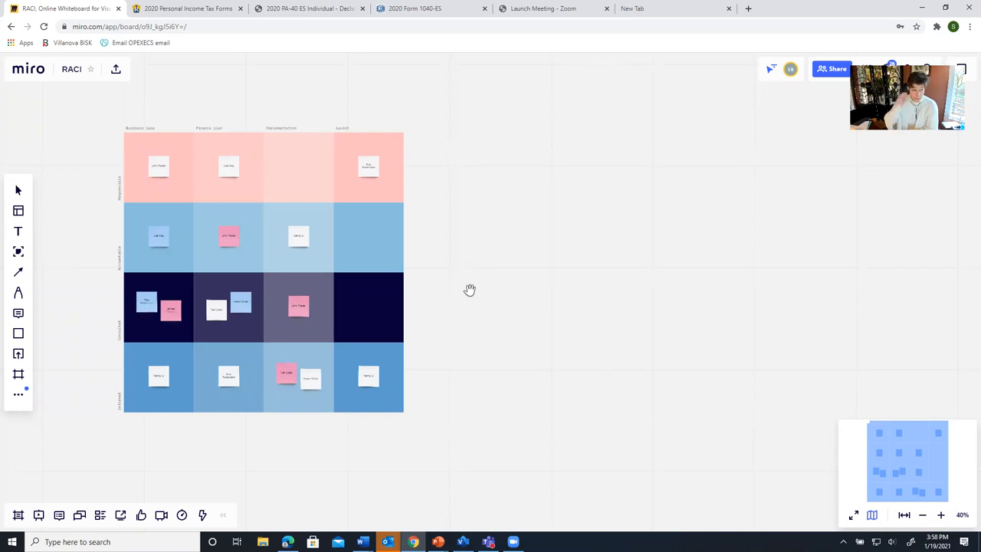
mouse_move(645, 243)
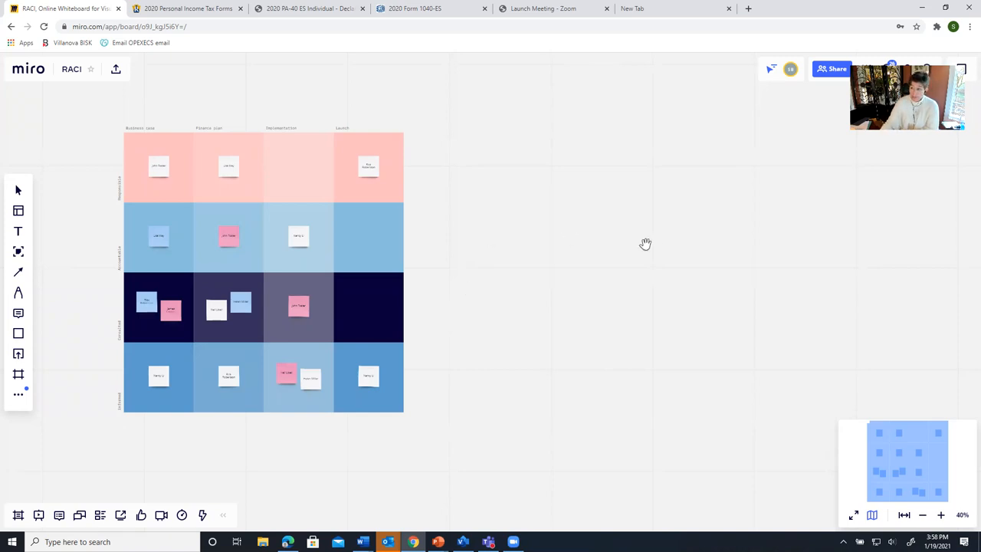
mouse_move(653, 245)
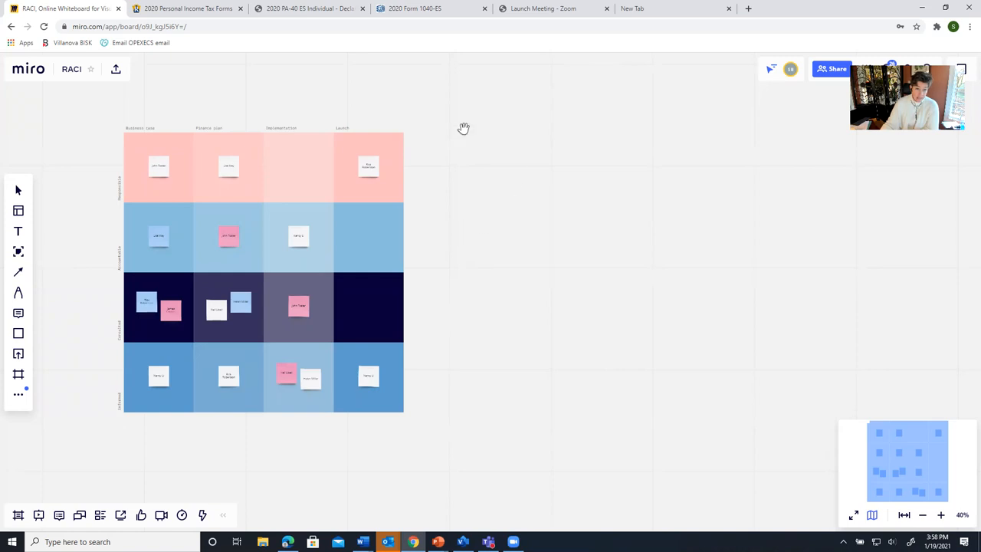
mouse_move(546, 190)
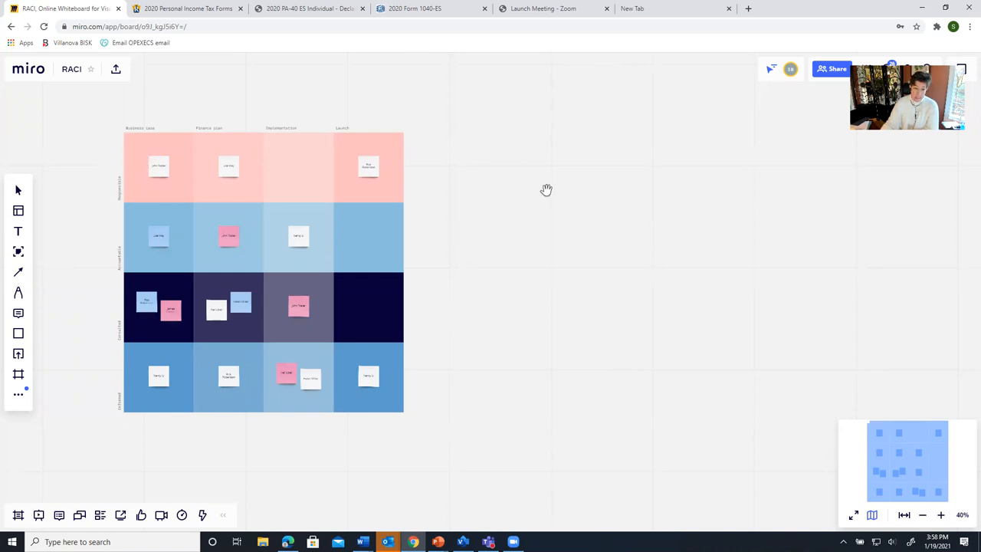
Place a small yellow circle with a short note in the Launch column's Accountable cell
left_click(922, 515)
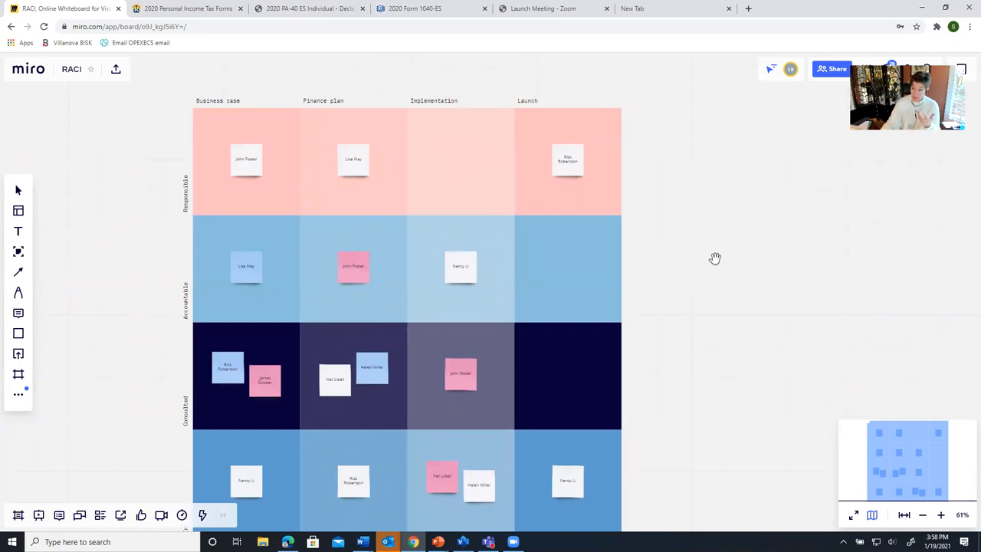
mouse_move(555, 226)
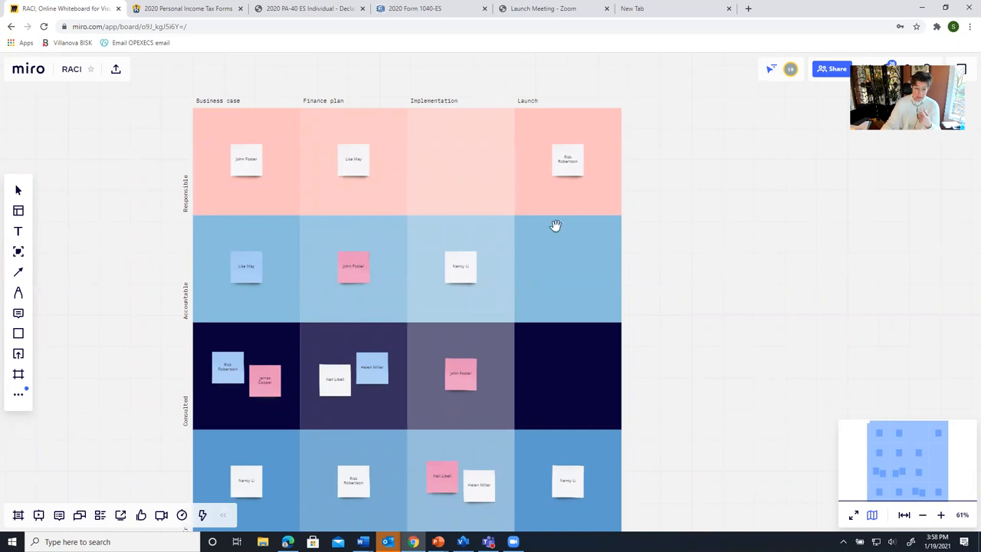
mouse_move(710, 340)
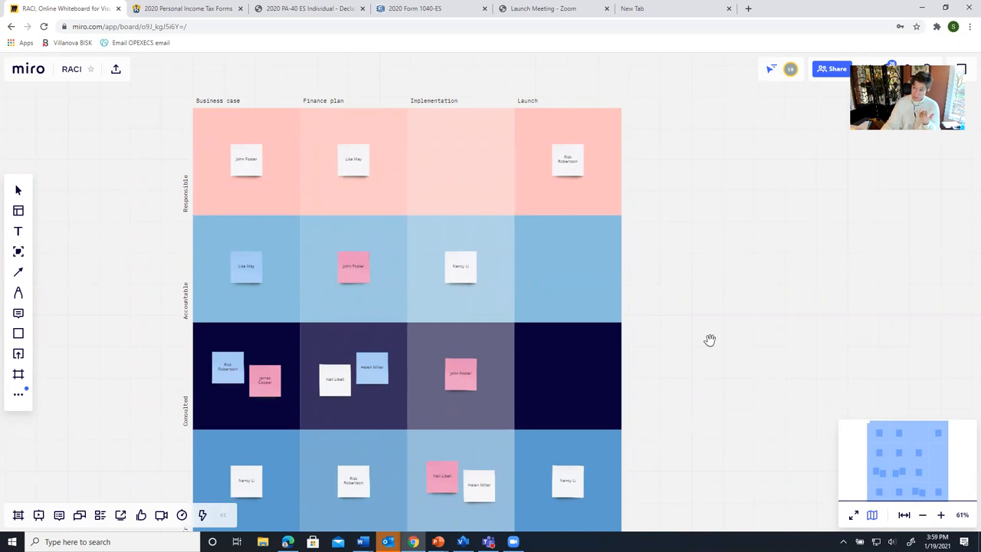
mouse_move(141, 238)
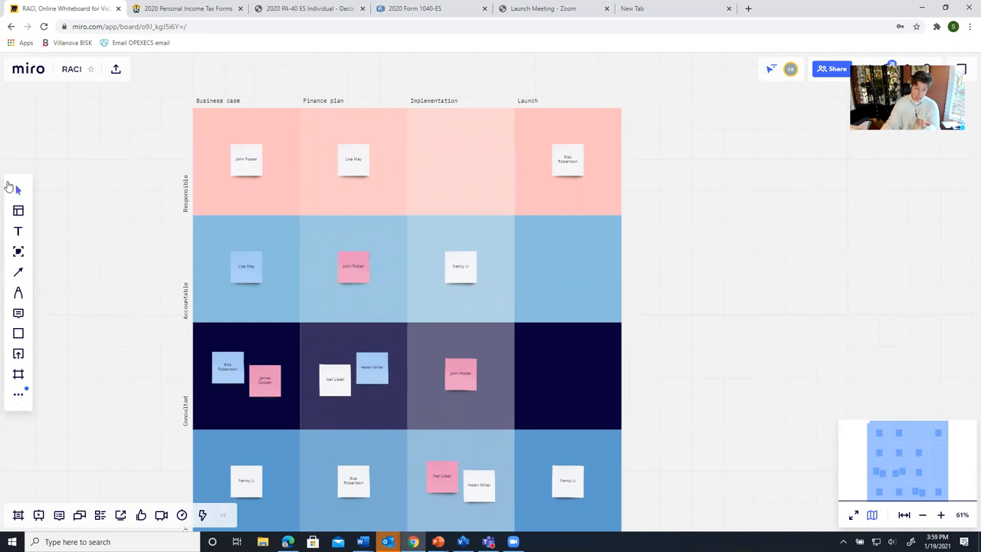
mouse_move(19, 334)
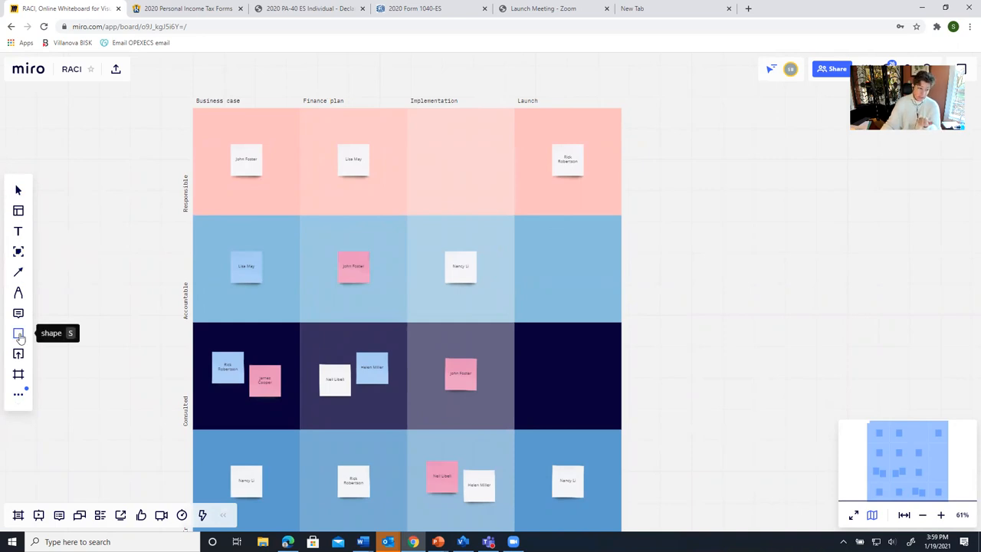
left_click(19, 335)
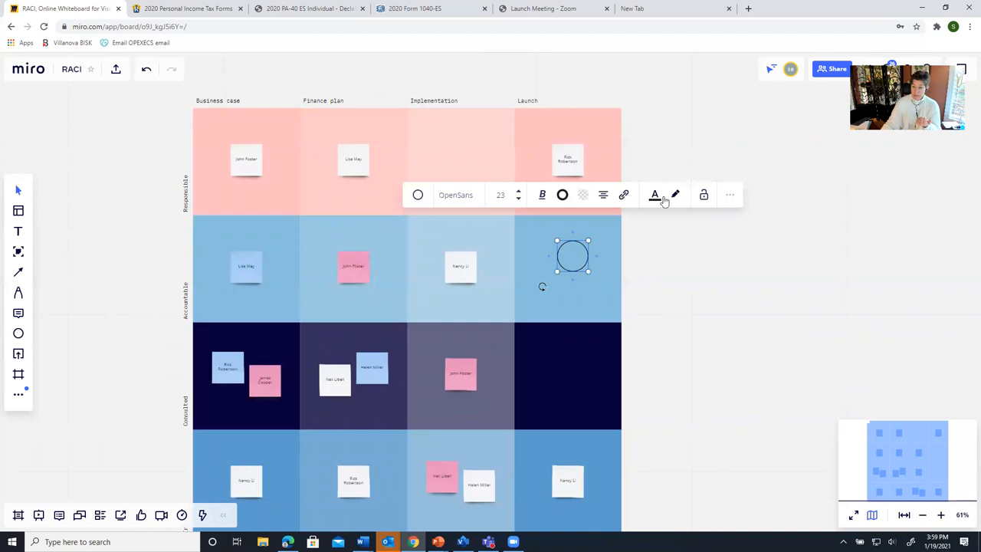
mouse_move(654, 195)
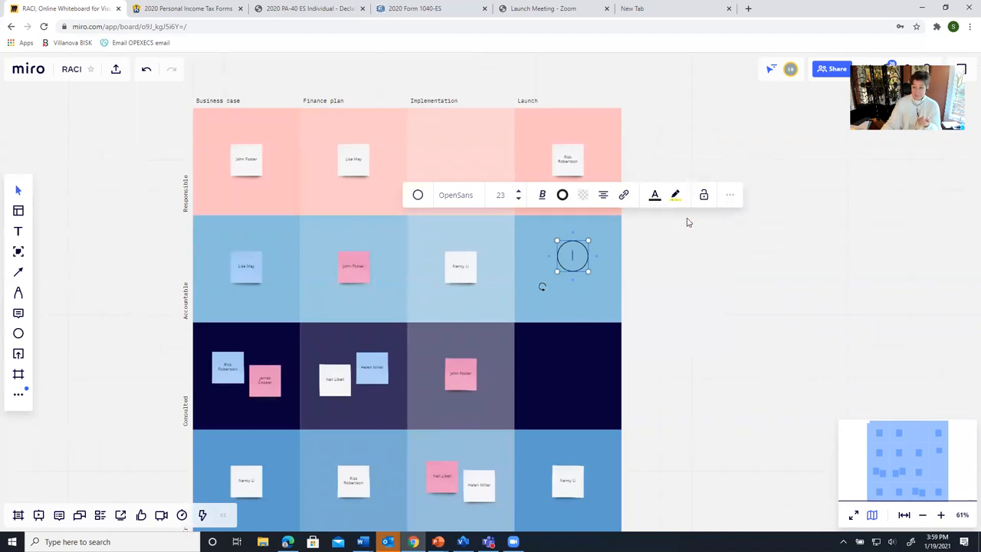
mouse_move(610, 279)
type("See Here")
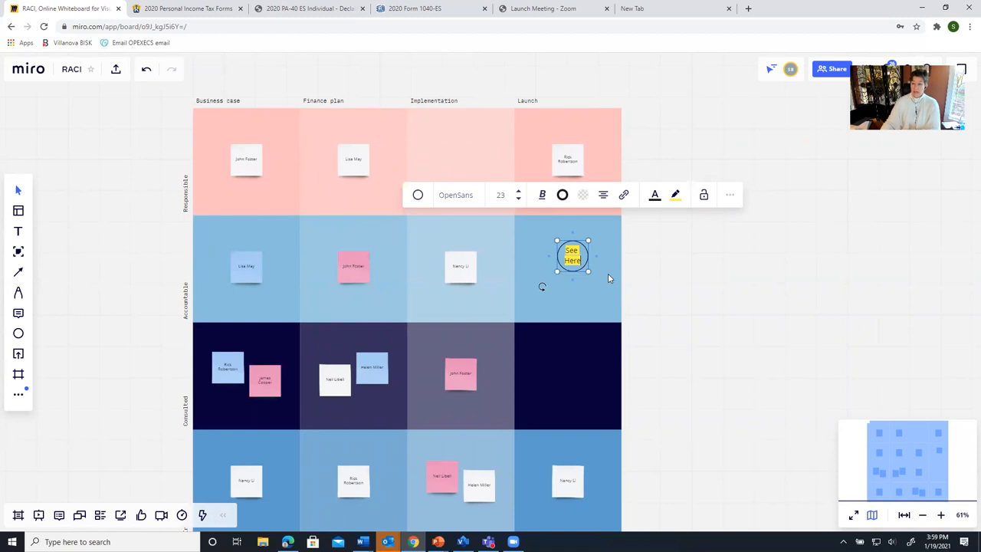
mouse_move(690, 208)
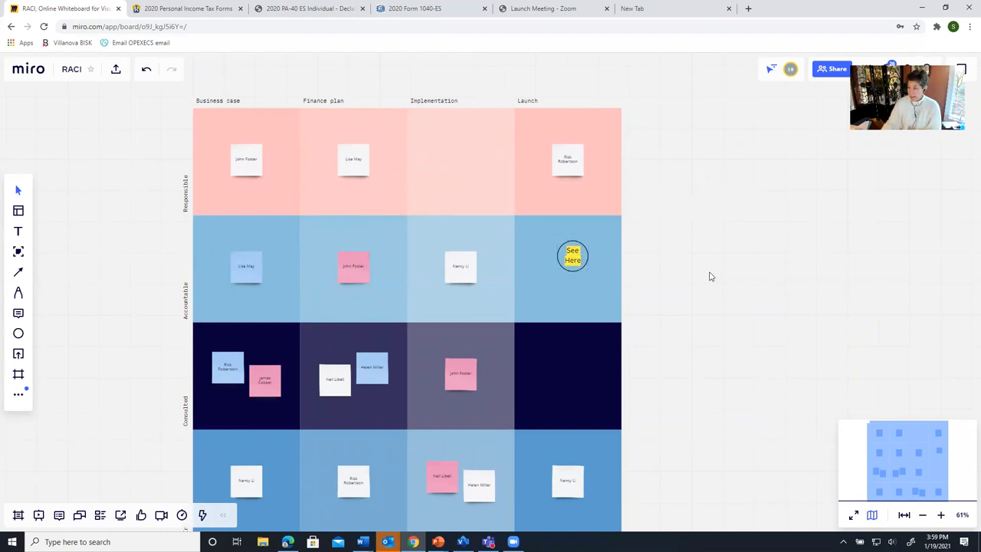
mouse_move(19, 230)
type("This is my text box")
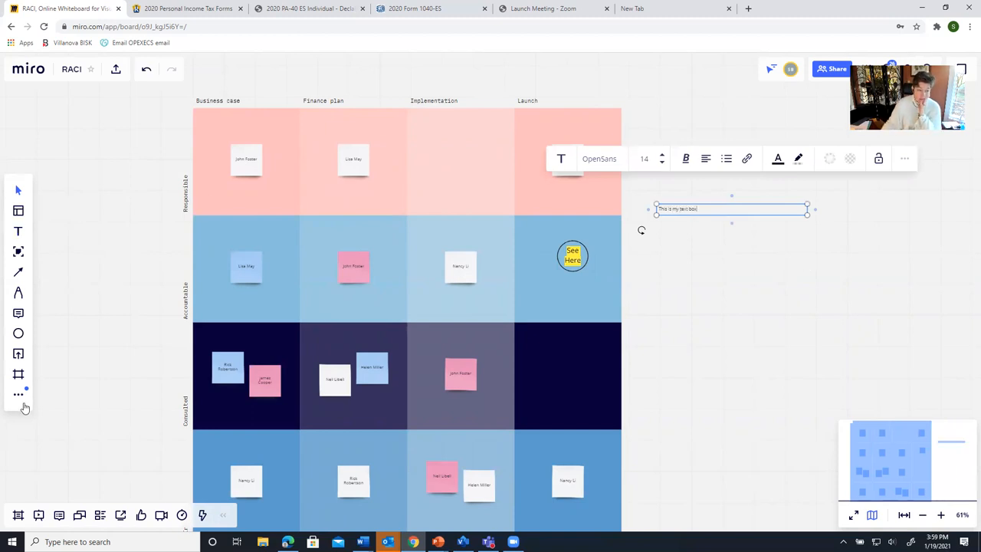
mouse_move(19, 210)
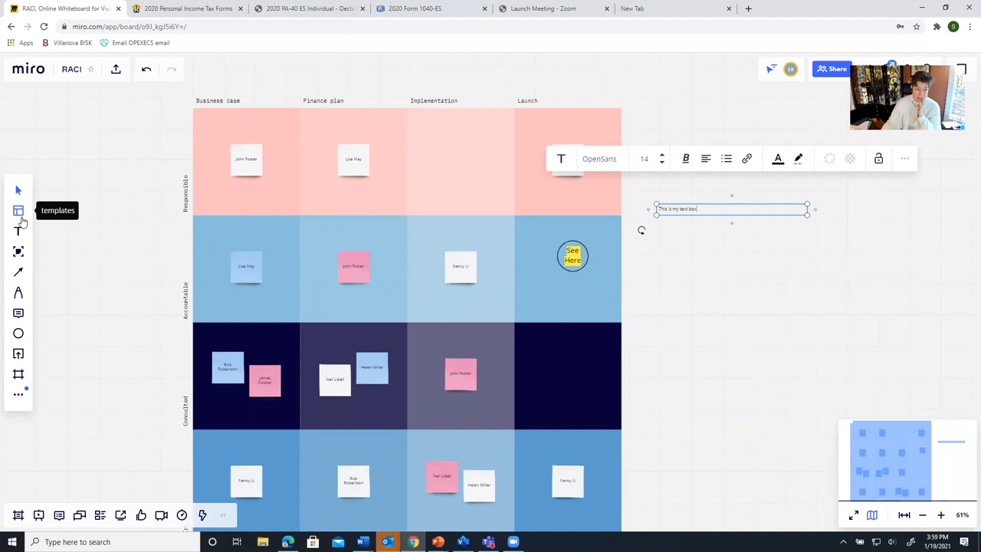
From the template library, search 'raci', browse Meetings & Workshops and add the Ice Breaker Template
left_click(19, 209)
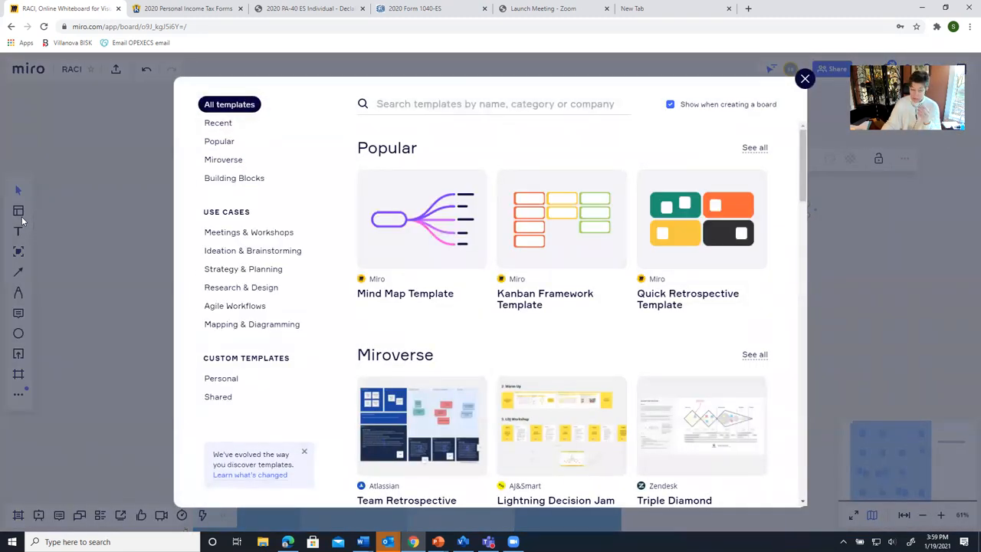
mouse_move(291, 364)
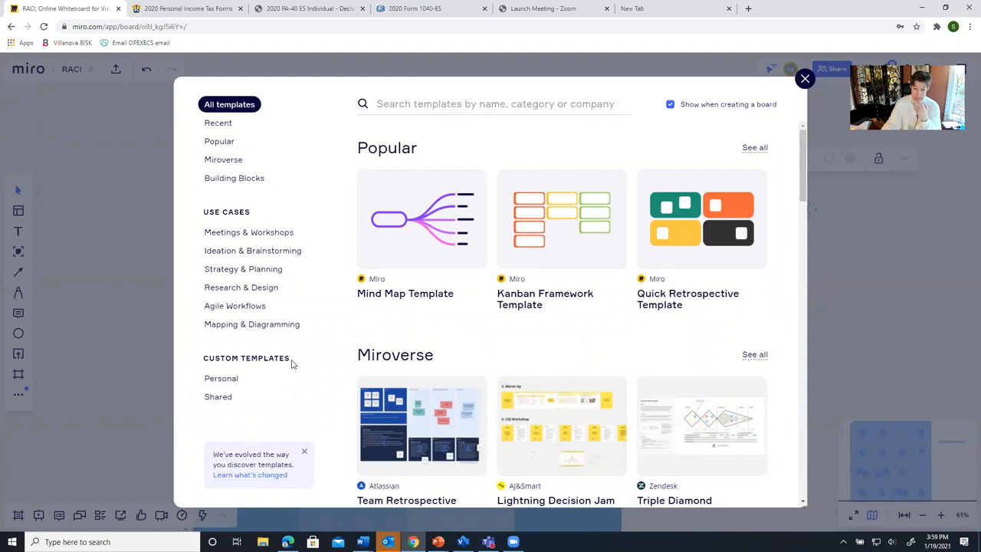
left_click(494, 104)
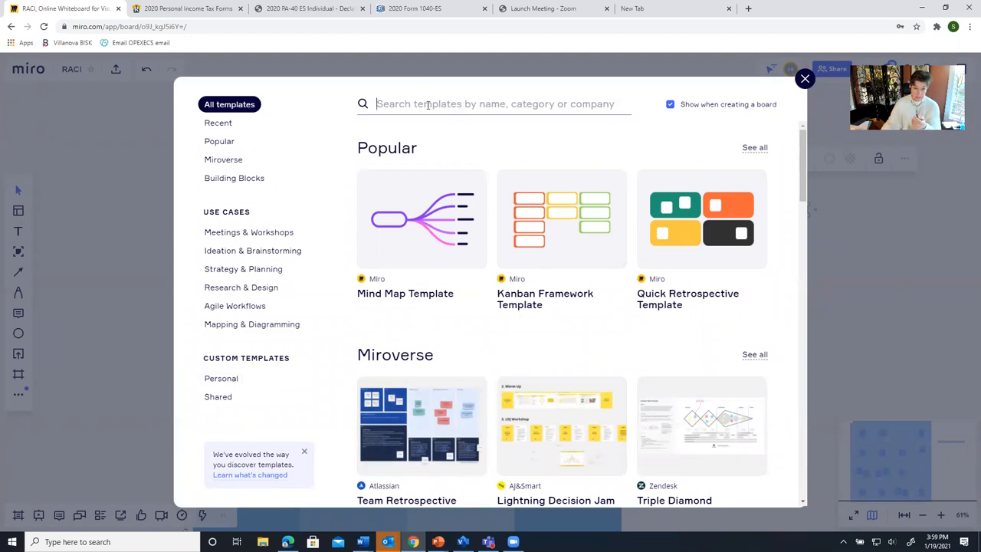
type("raci")
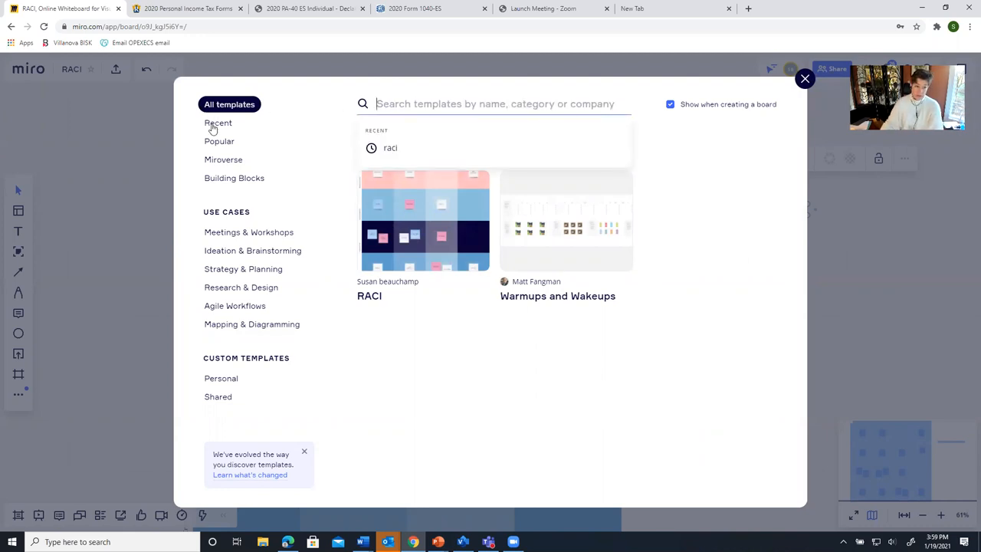
left_click(248, 231)
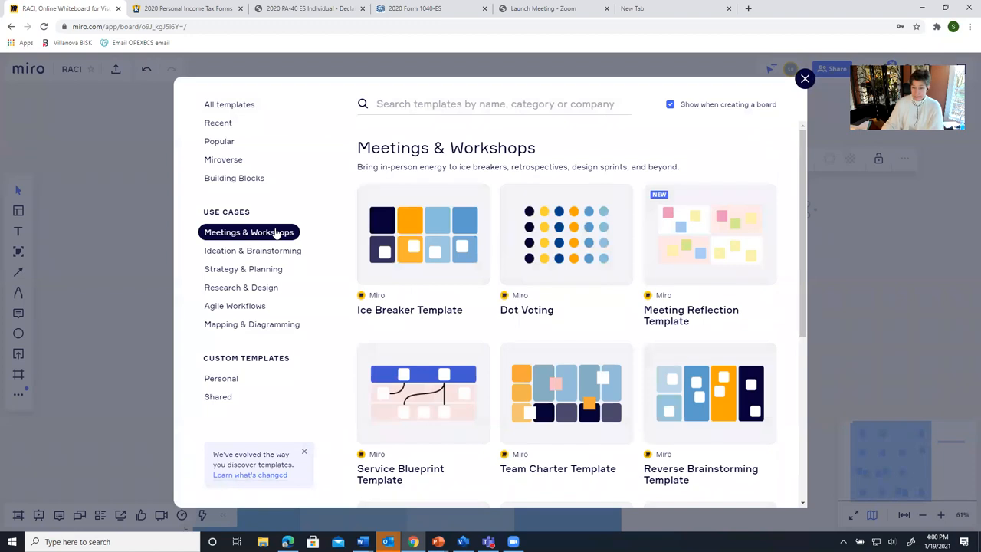
mouse_move(421, 233)
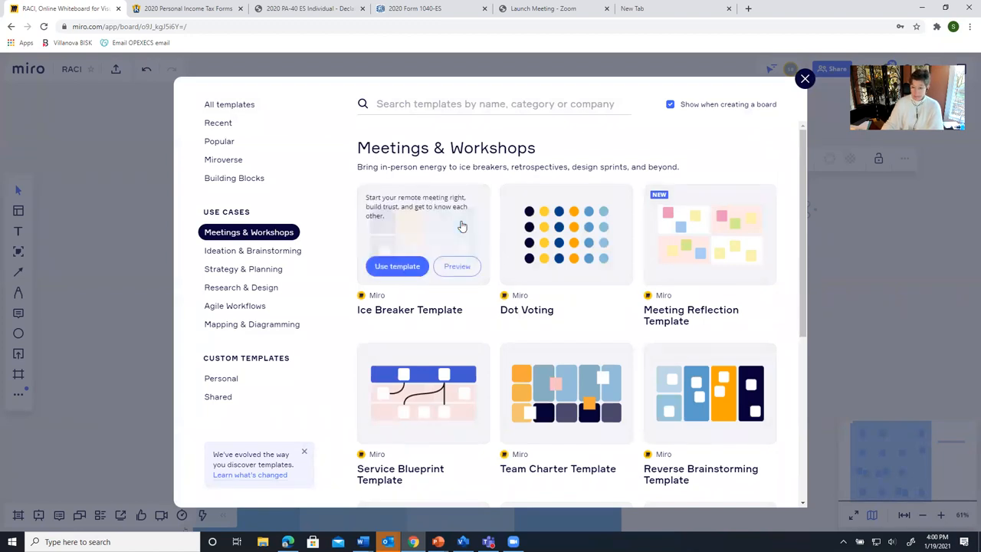
mouse_move(448, 221)
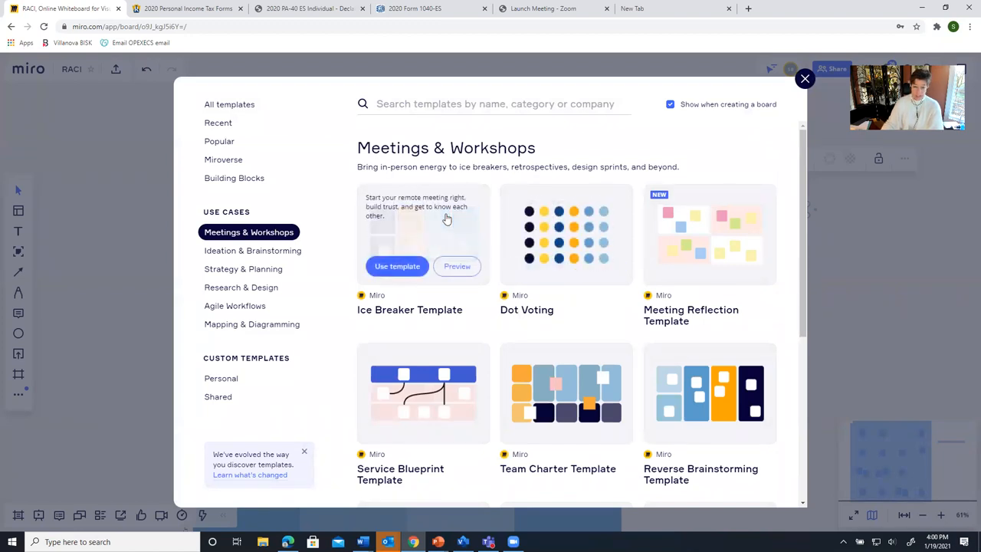
left_click(804, 78)
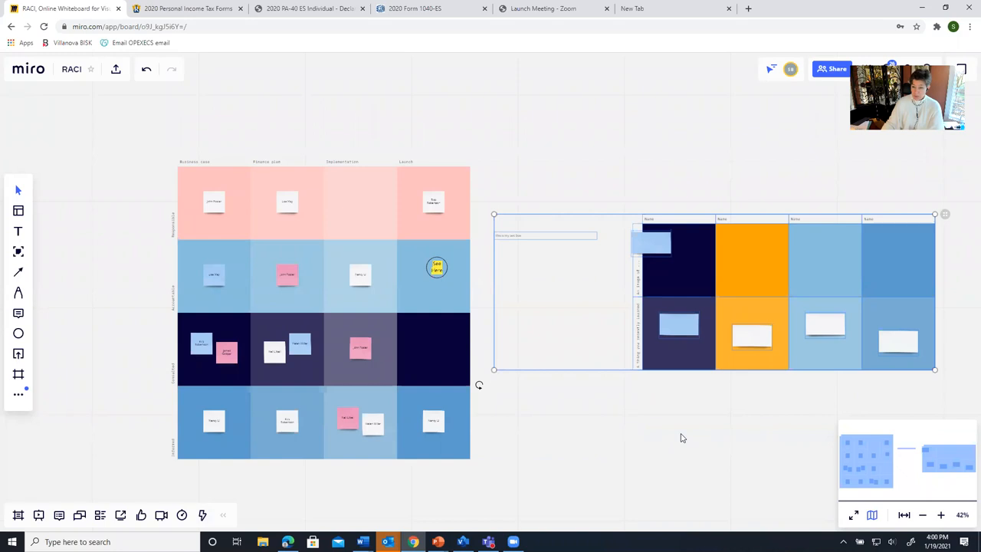
mouse_move(671, 396)
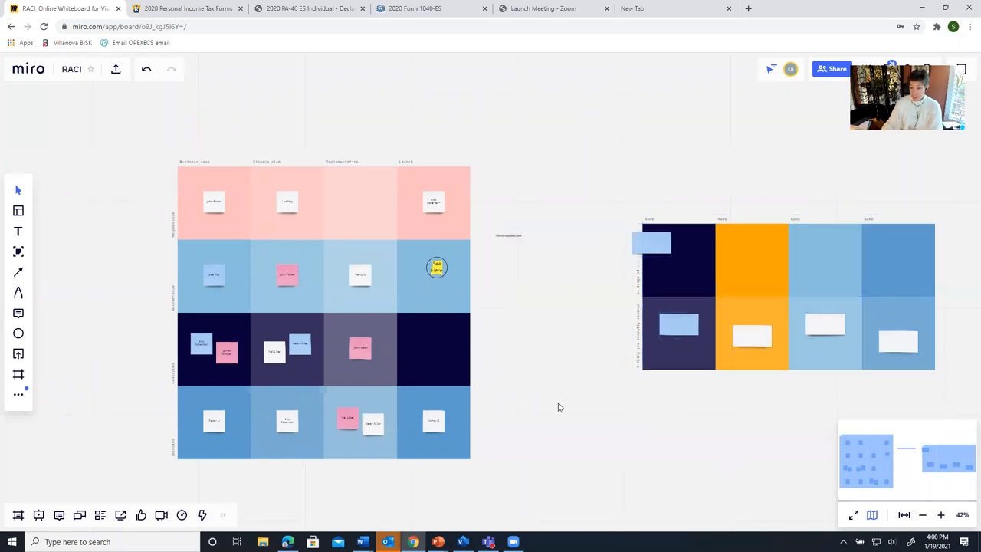
left_click_drag(559, 407, 627, 167)
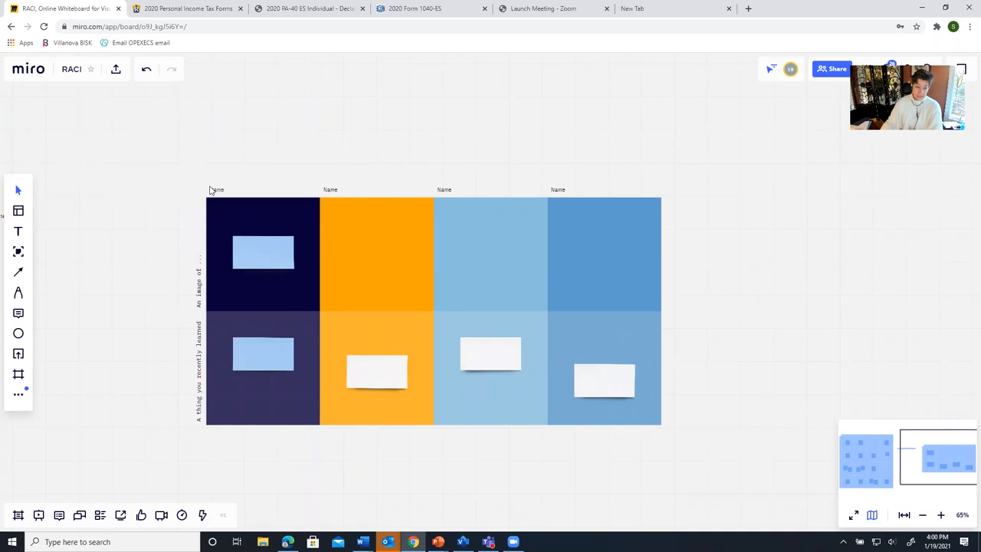
mouse_move(444, 222)
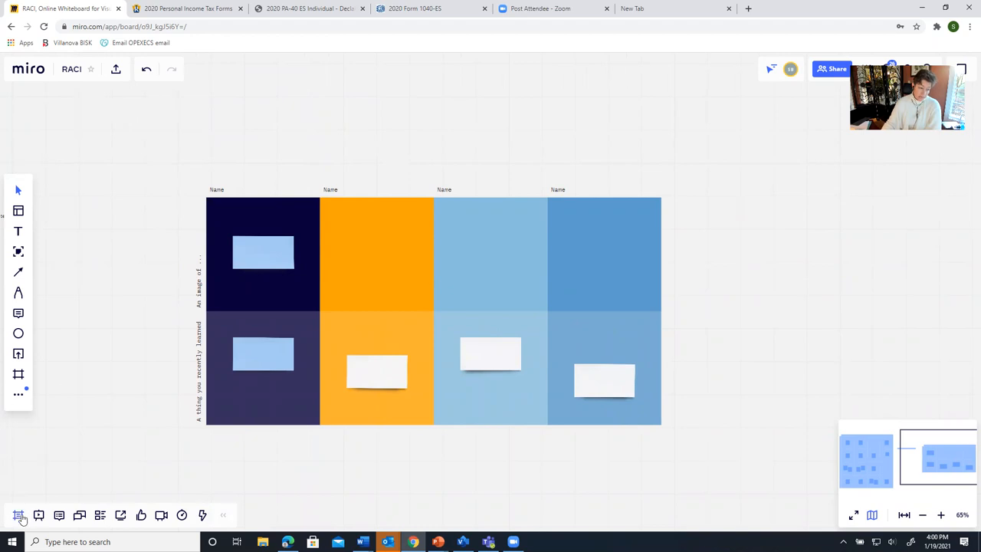
mouse_move(19, 515)
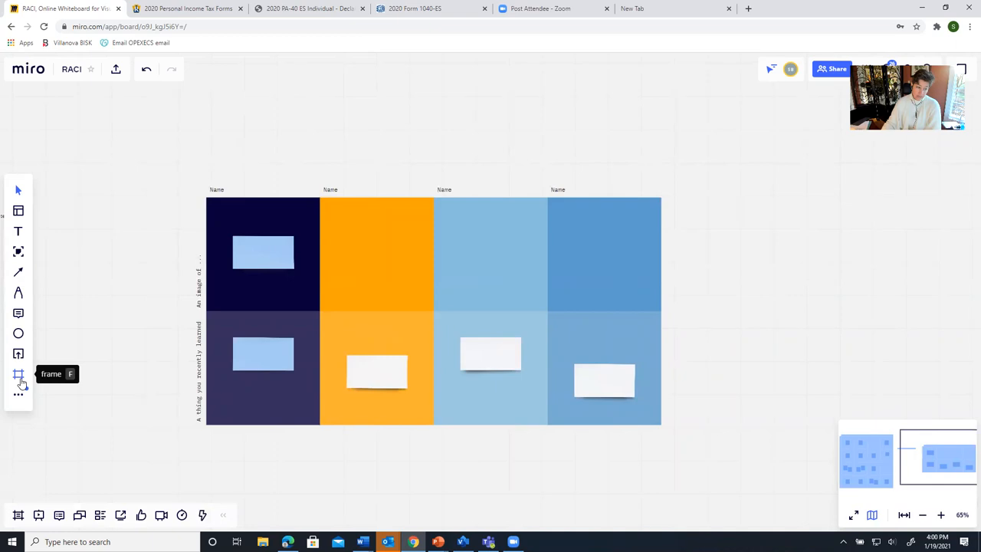
Draw a custom-sized frame around the template and title it 'Brainstorming'
left_click(19, 374)
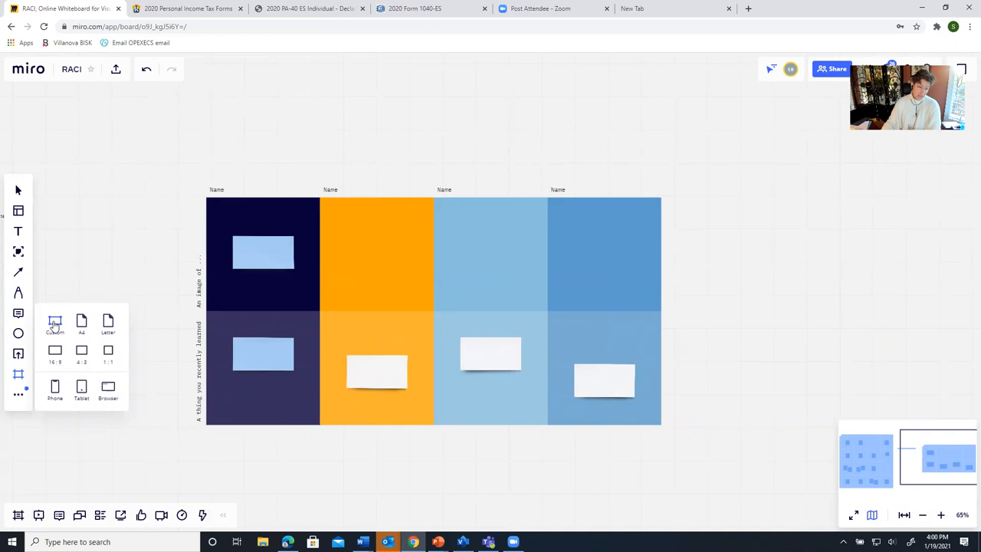
left_click(55, 324)
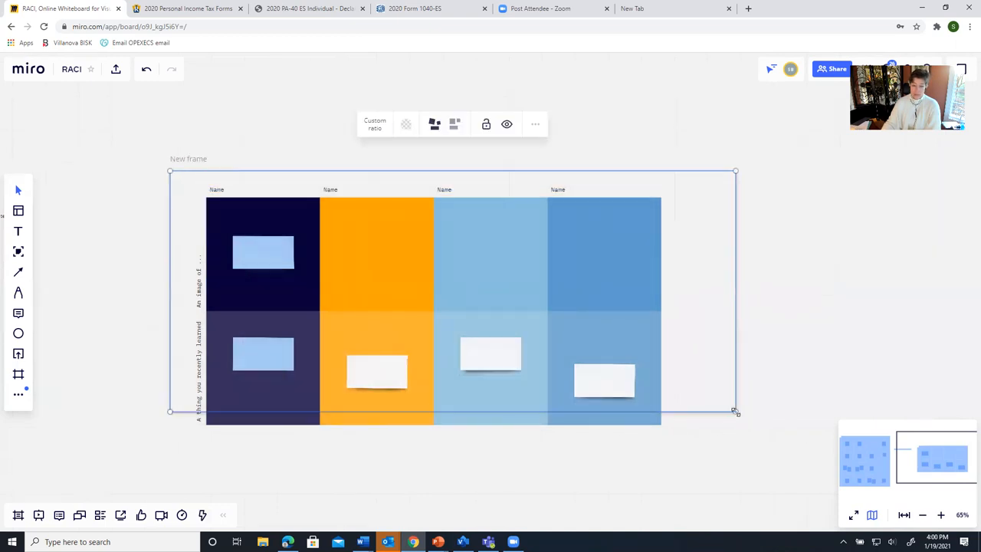
left_click_drag(734, 411, 717, 450)
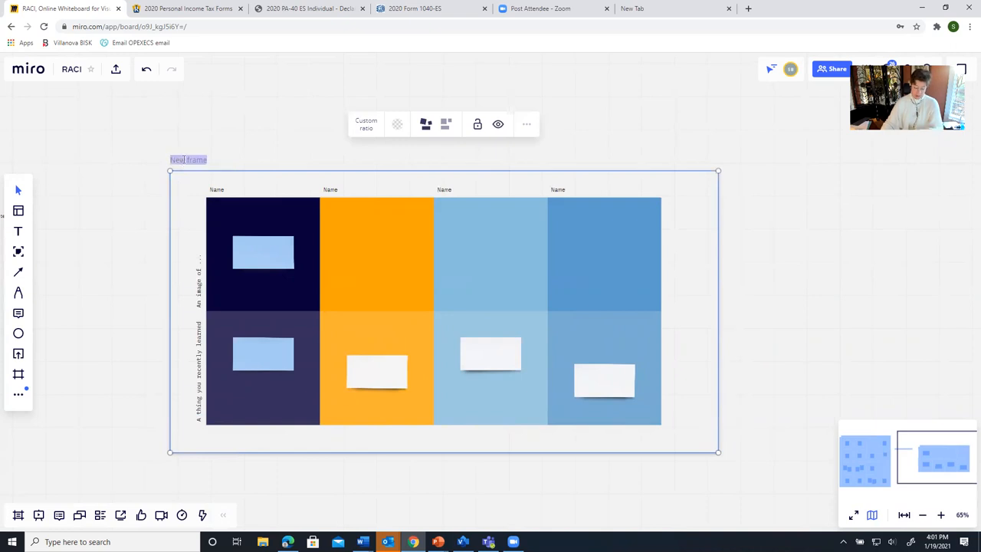
type("Brainstorm")
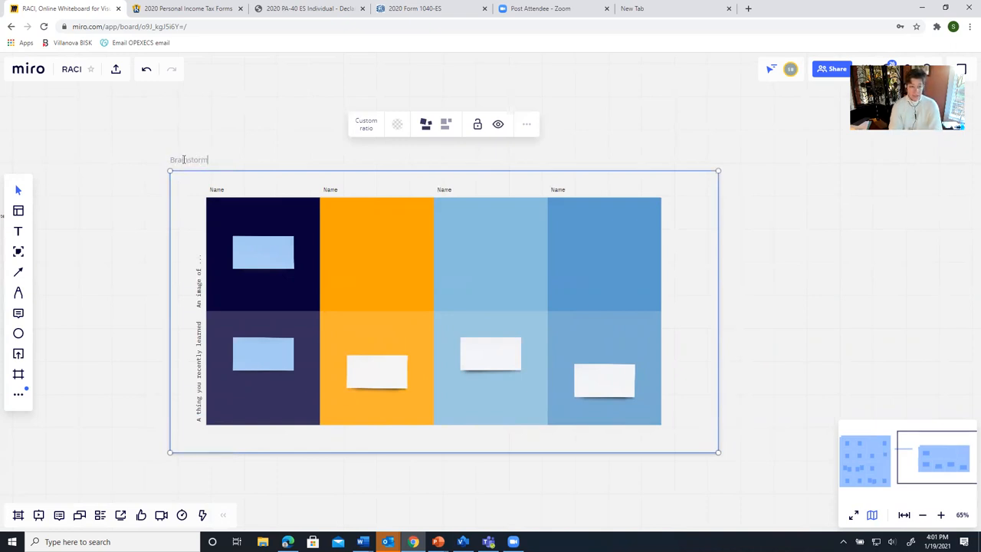
type("ing")
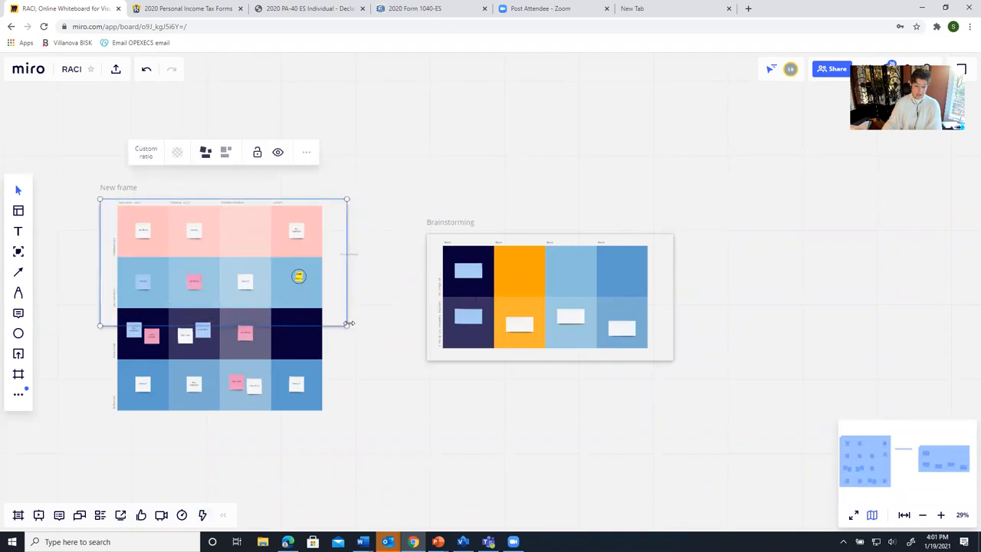
Enlarge the new frame to enclose the RACI grid and title it 'Raci Diagram'
left_click_drag(346, 325, 391, 415)
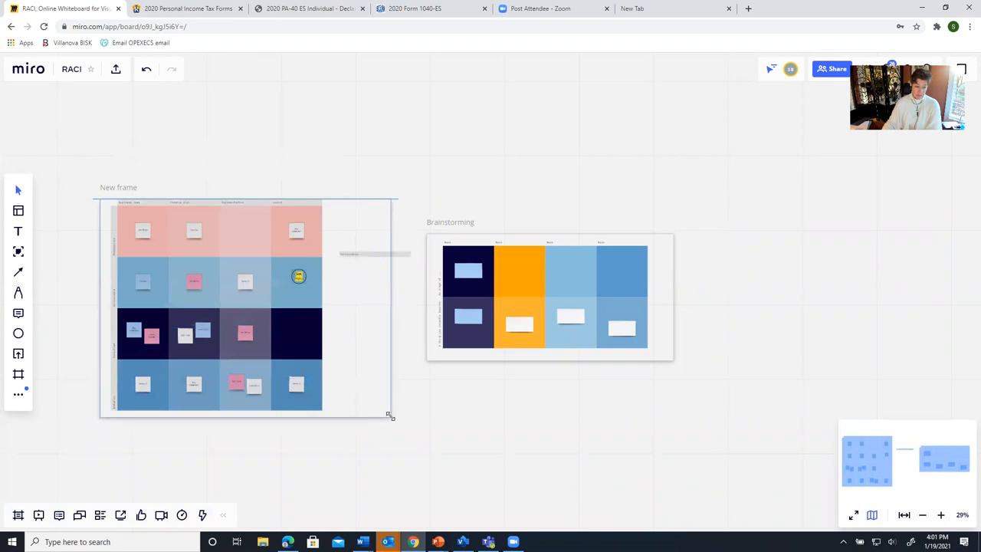
left_click(245, 306)
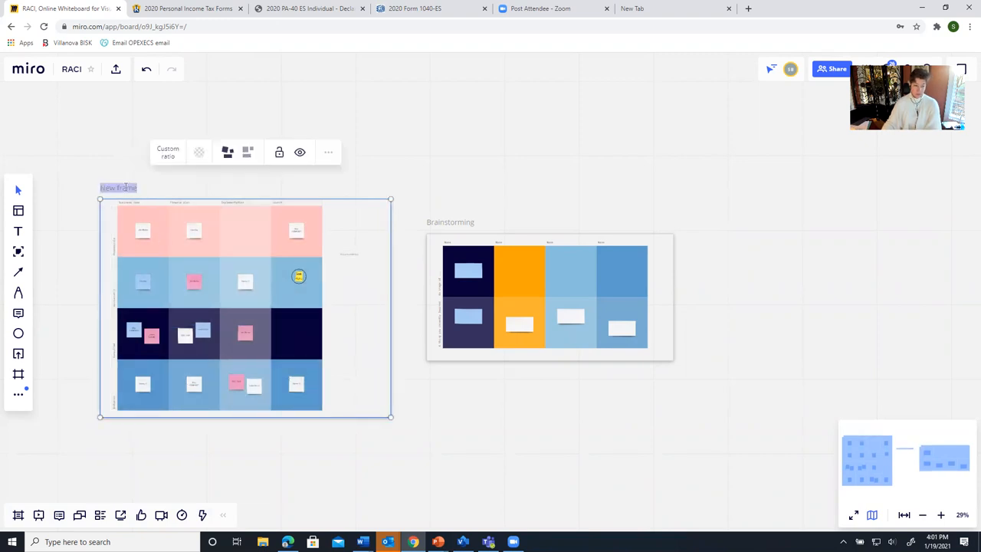
type("Raci Diagram")
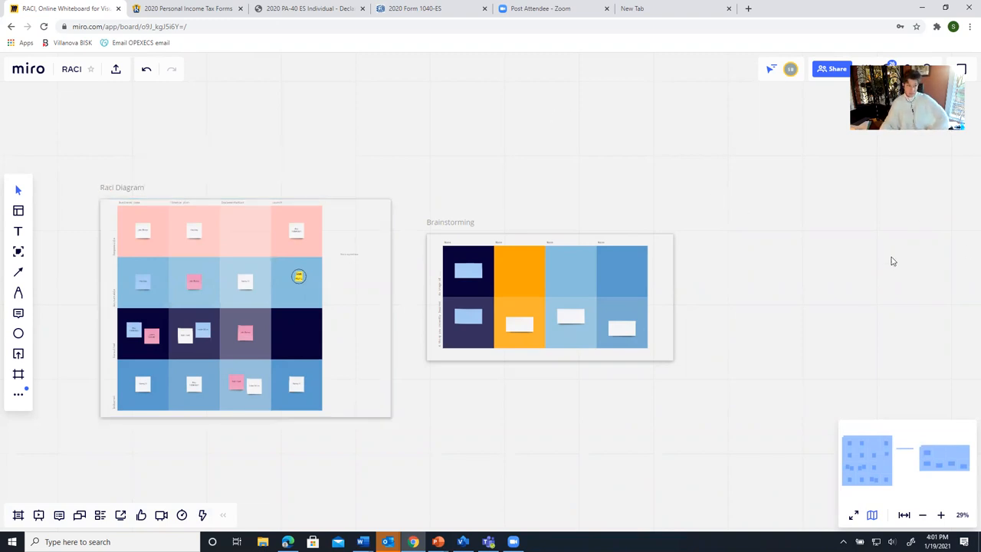
mouse_move(723, 98)
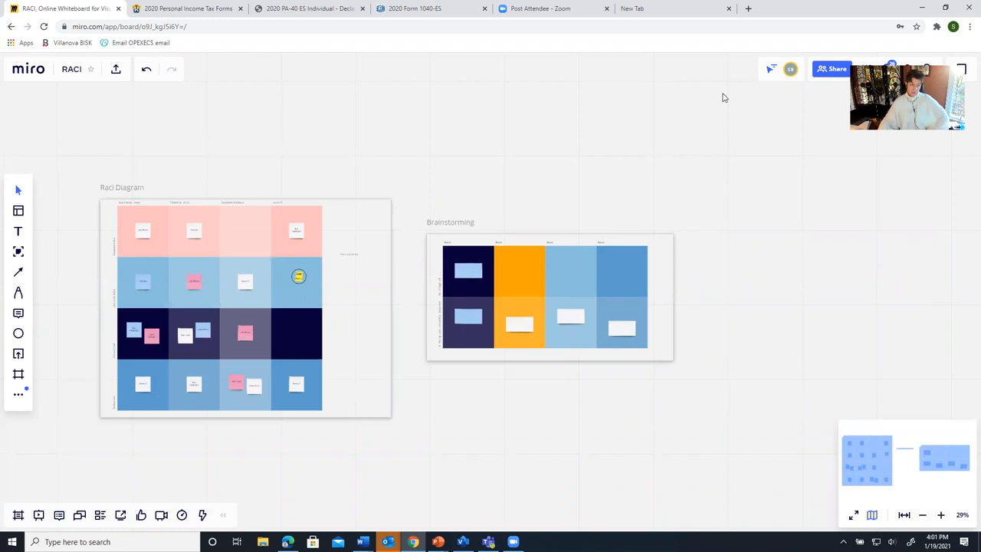
mouse_move(677, 111)
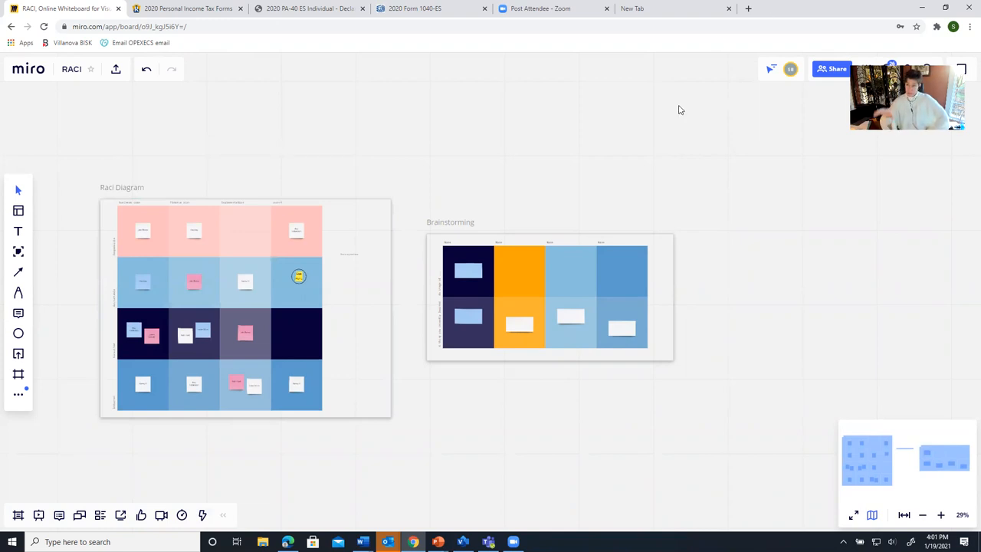
mouse_move(886, 242)
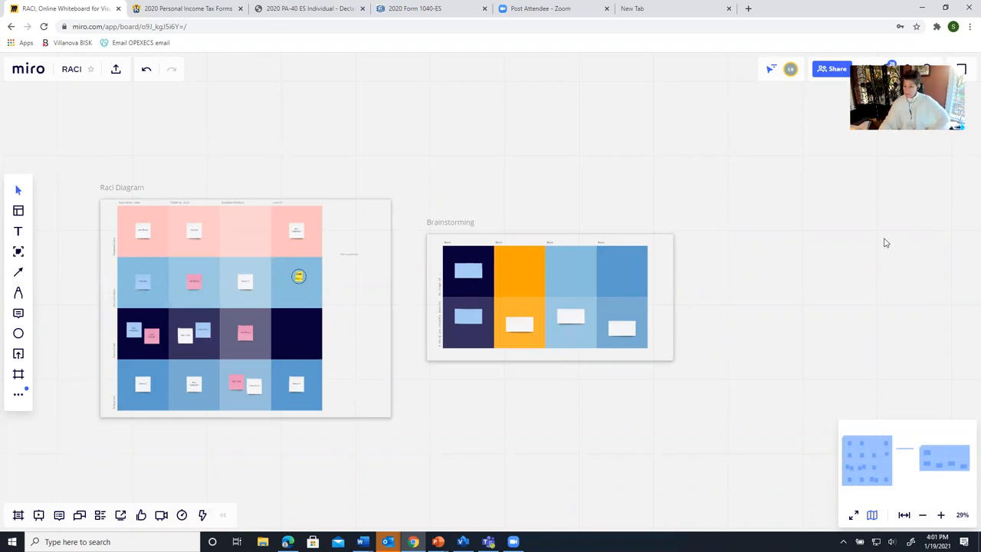
mouse_move(881, 182)
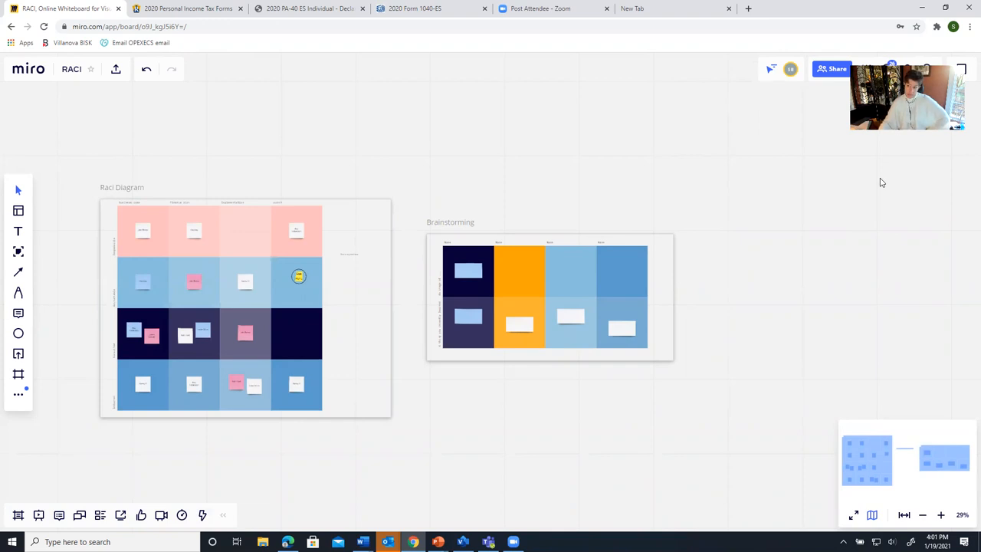
mouse_move(874, 193)
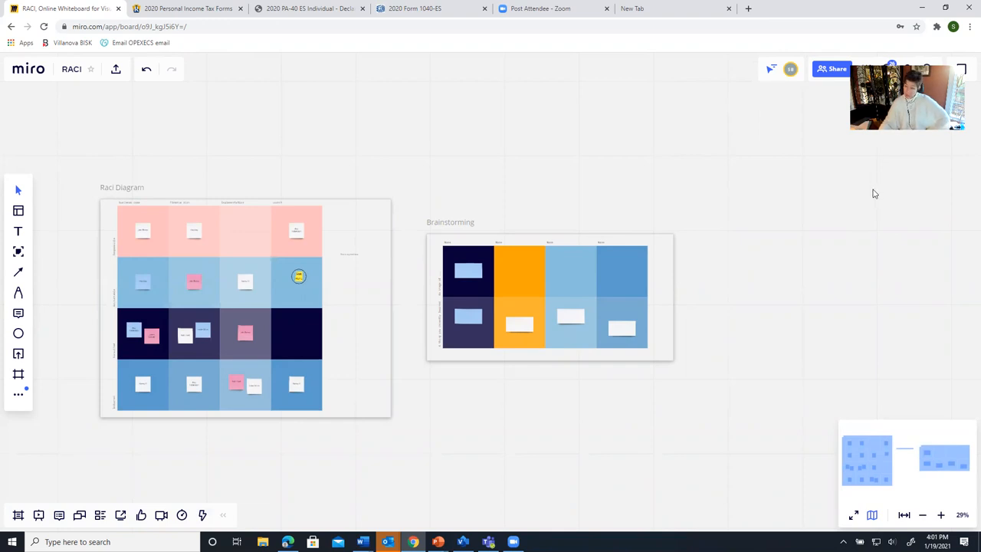
mouse_move(120, 445)
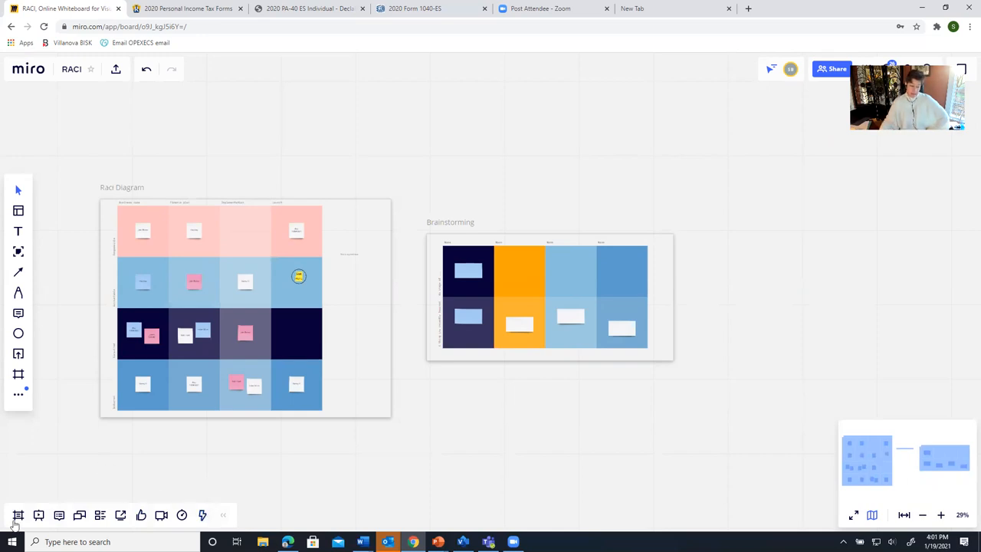
mouse_move(19, 515)
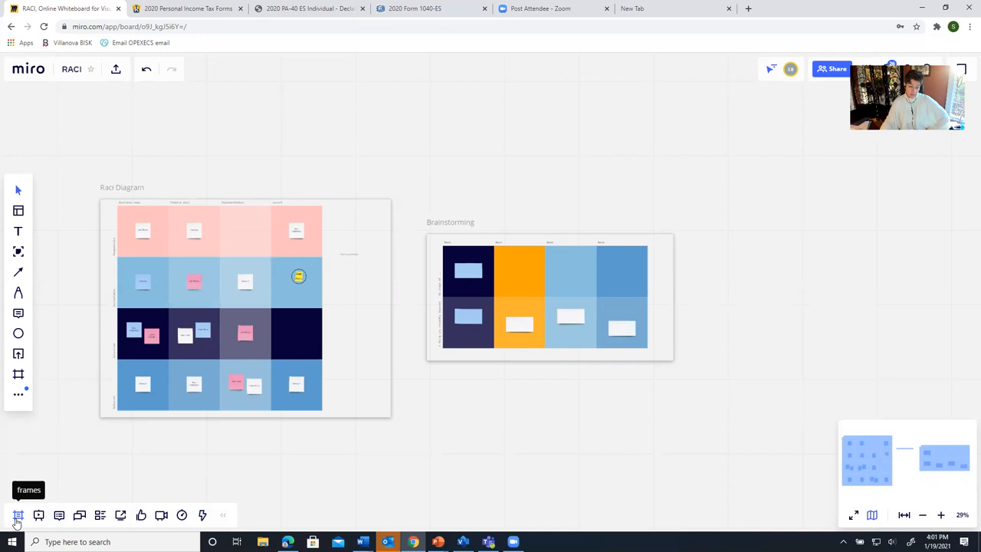
left_click(19, 515)
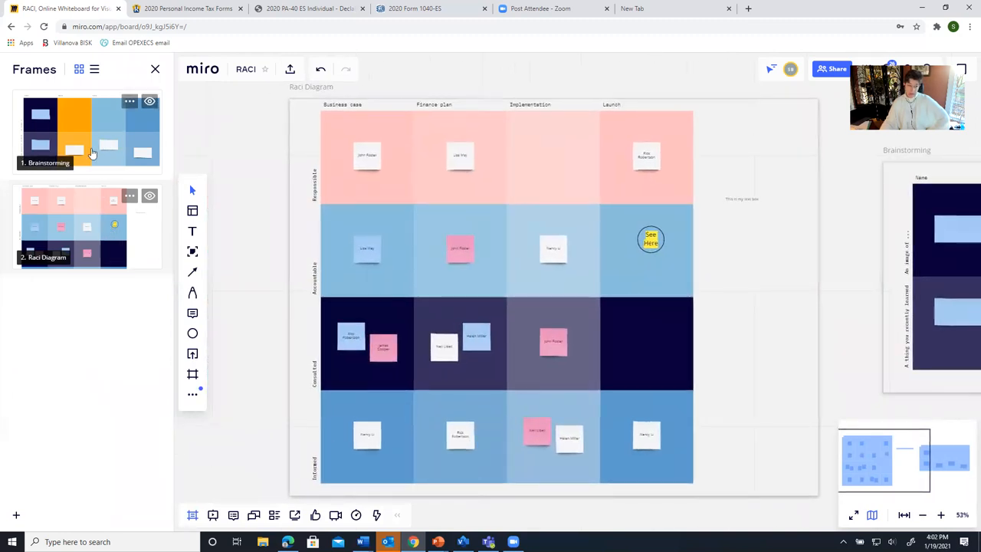
left_click(88, 125)
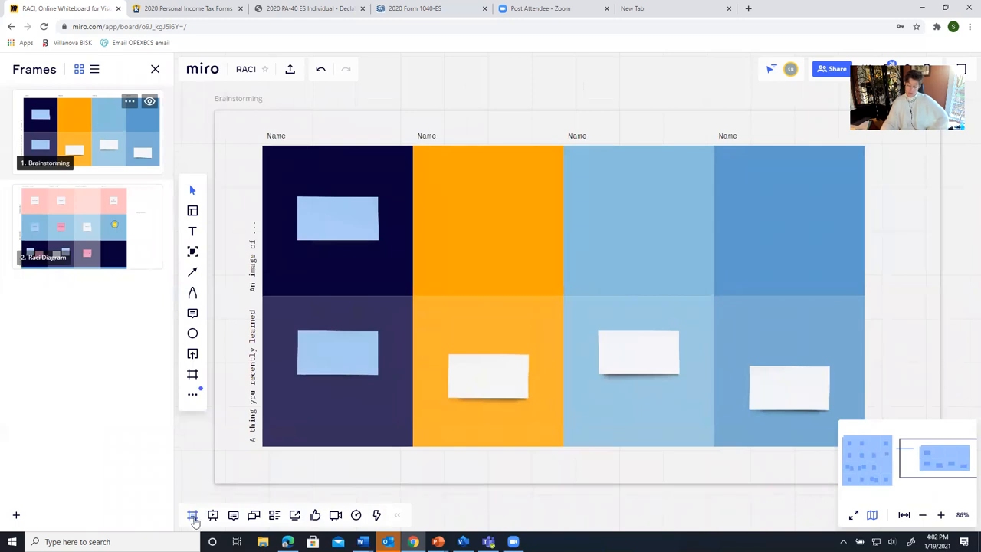
mouse_move(213, 515)
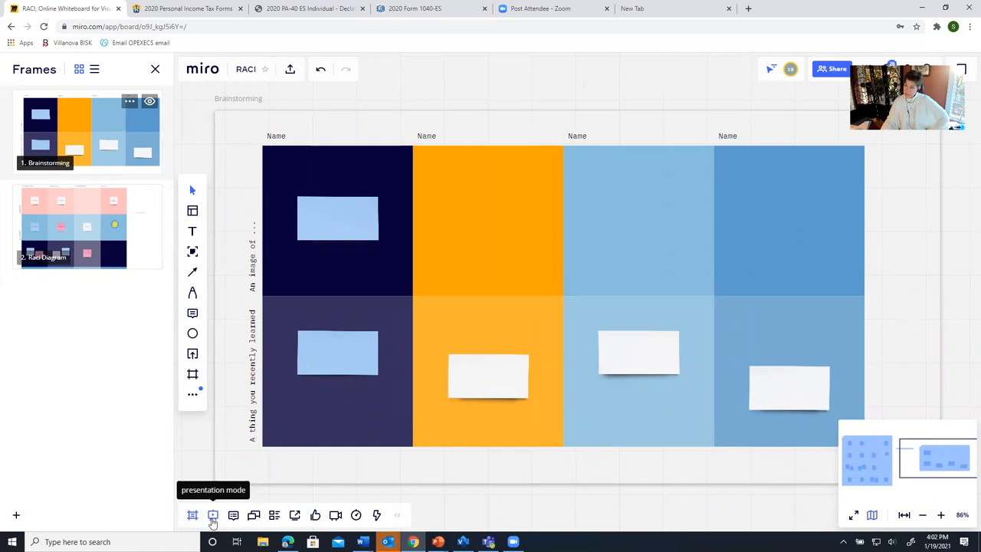
mouse_move(233, 514)
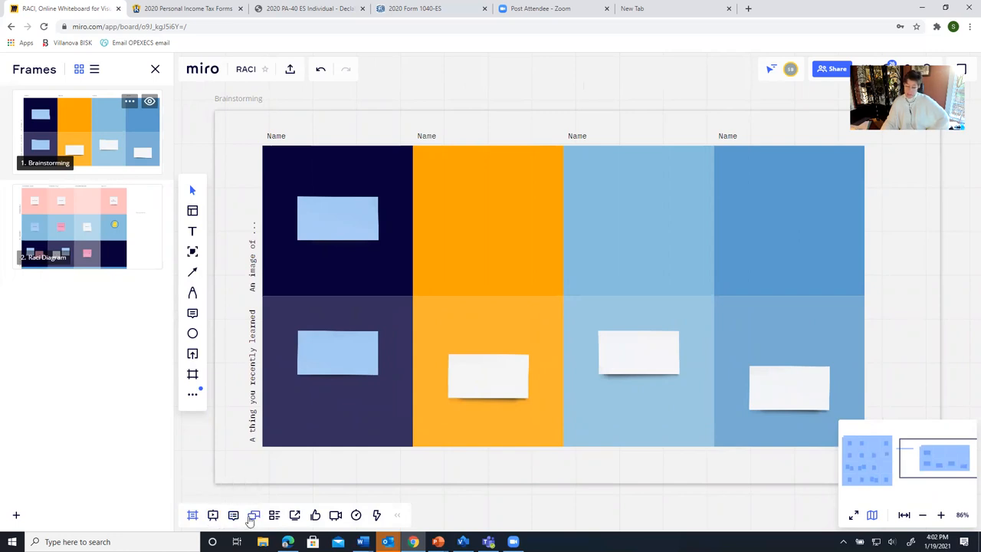
mouse_move(254, 515)
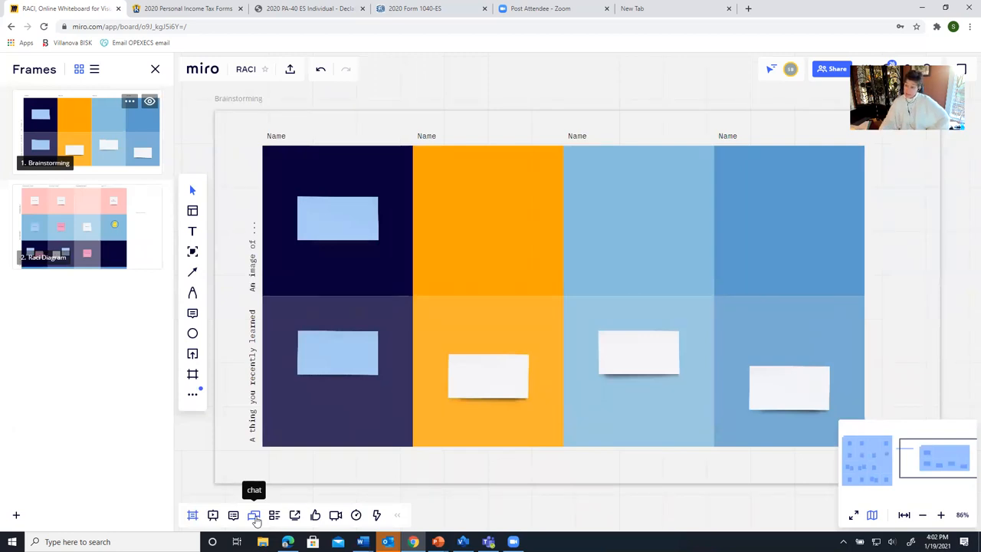
mouse_move(273, 514)
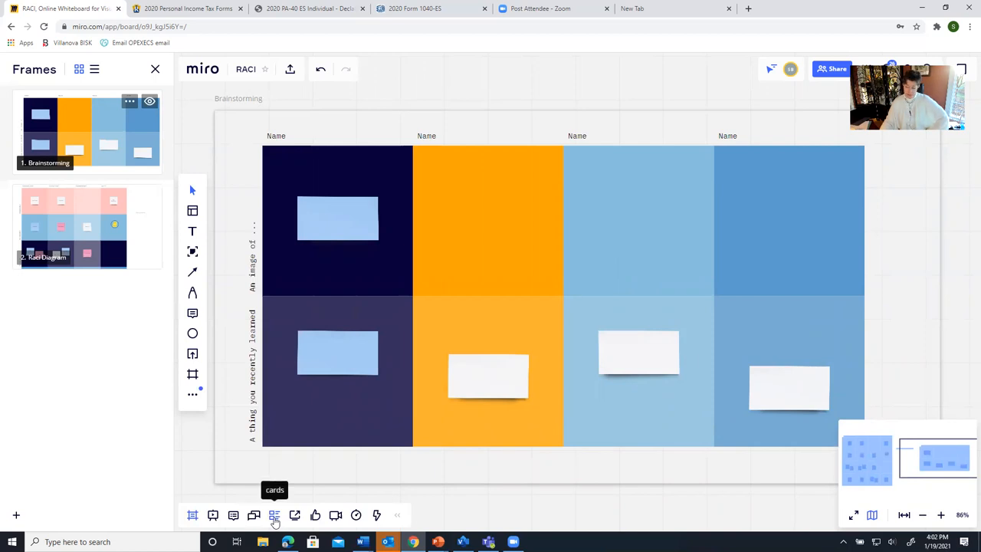
mouse_move(294, 515)
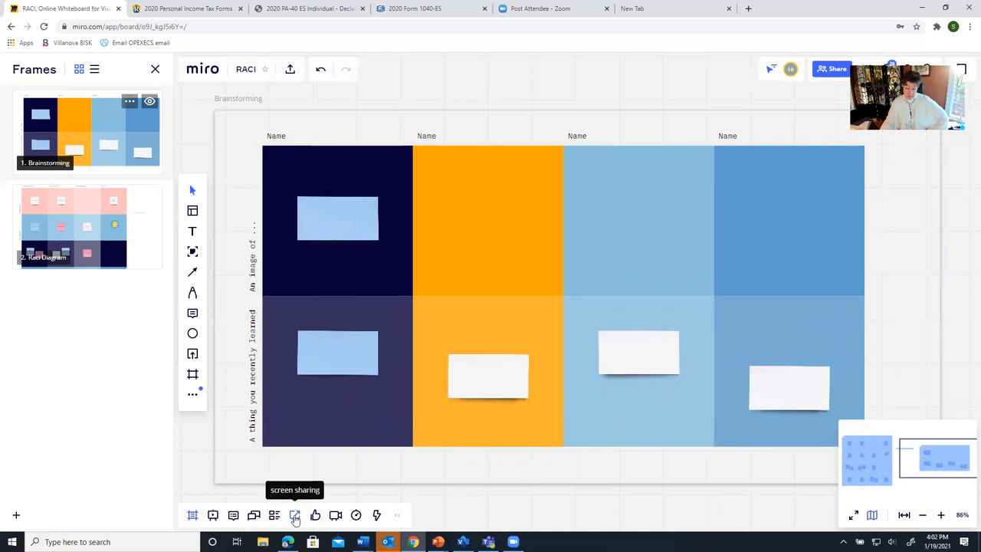
mouse_move(334, 515)
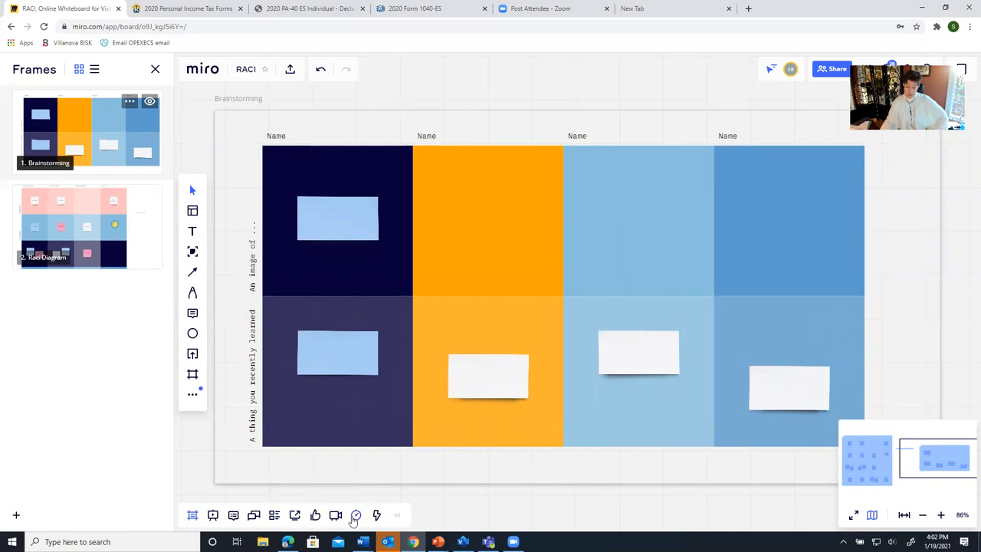
mouse_move(356, 515)
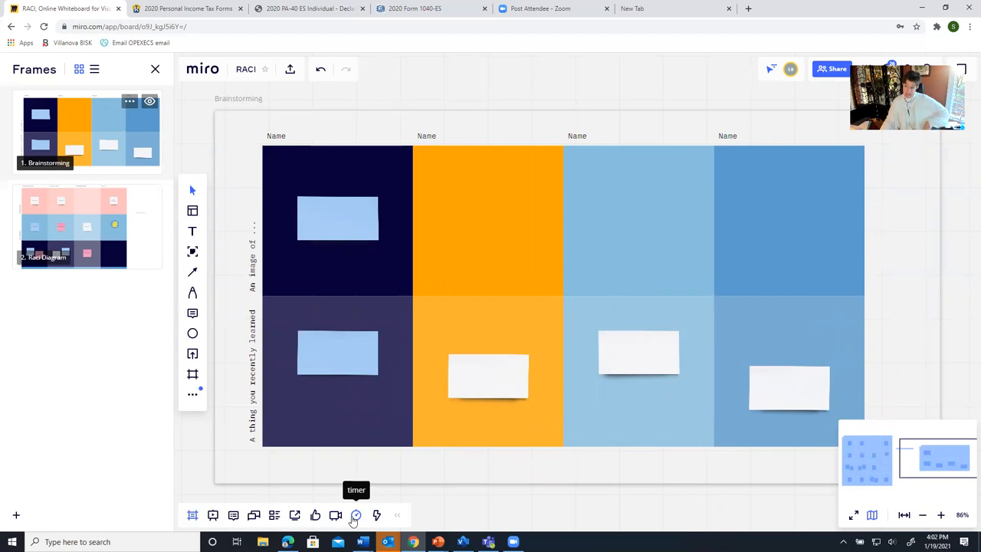
mouse_move(347, 523)
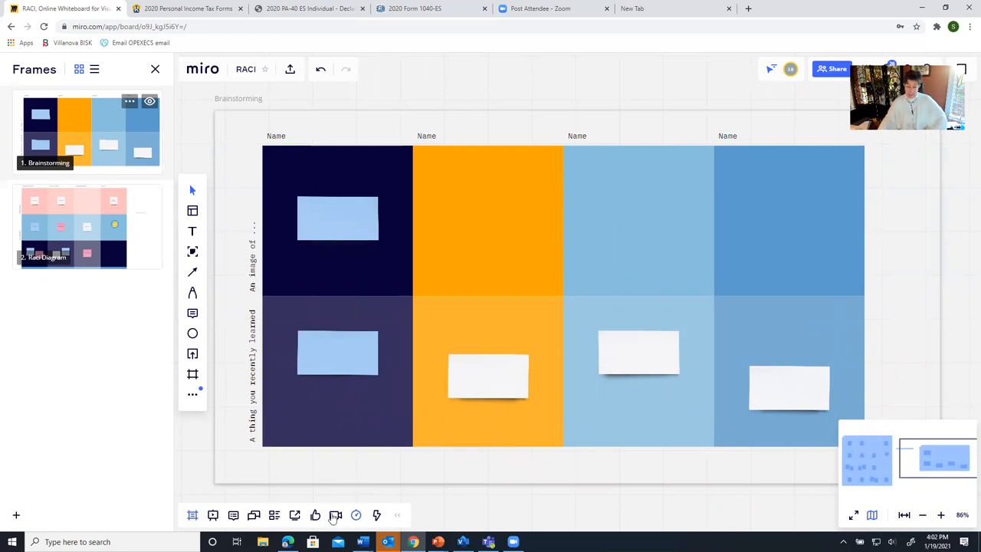
Start an eight-minute countdown timer on the board
left_click(356, 515)
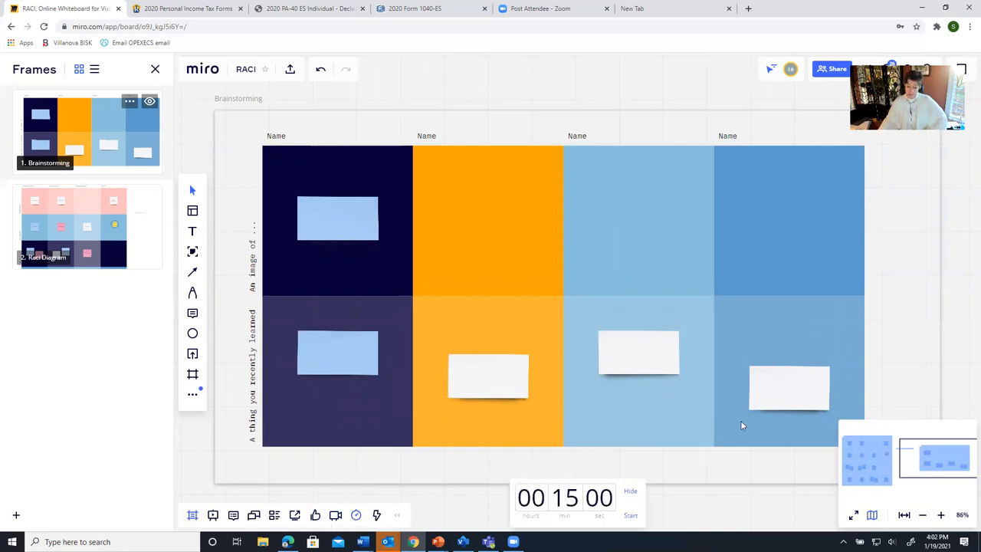
left_click(564, 498)
type("8")
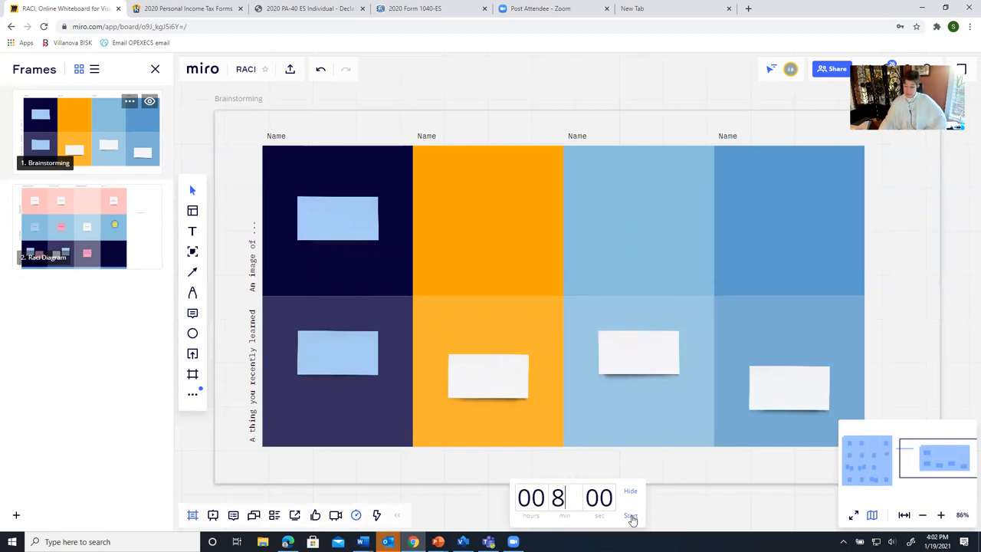
left_click(630, 515)
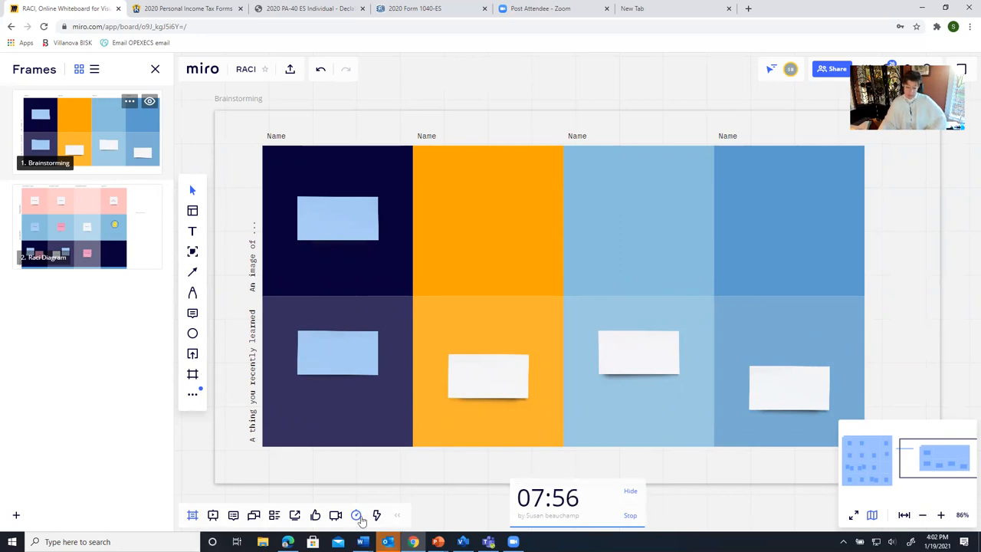
mouse_move(377, 515)
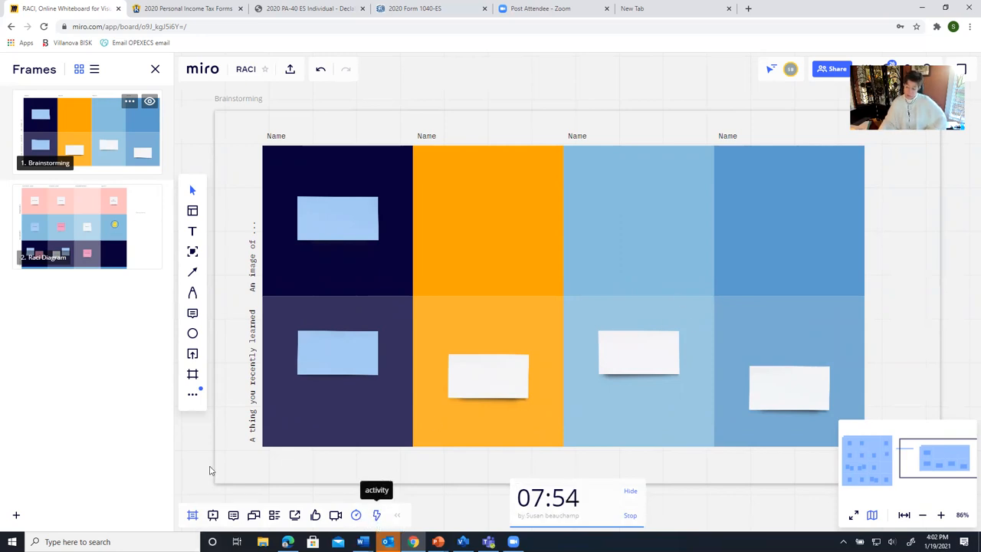
mouse_move(207, 209)
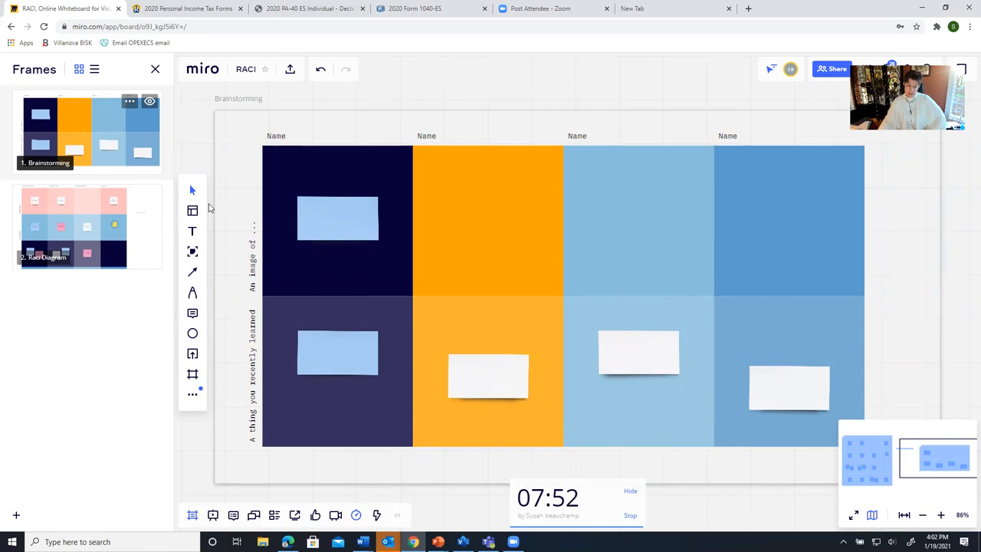
mouse_move(214, 215)
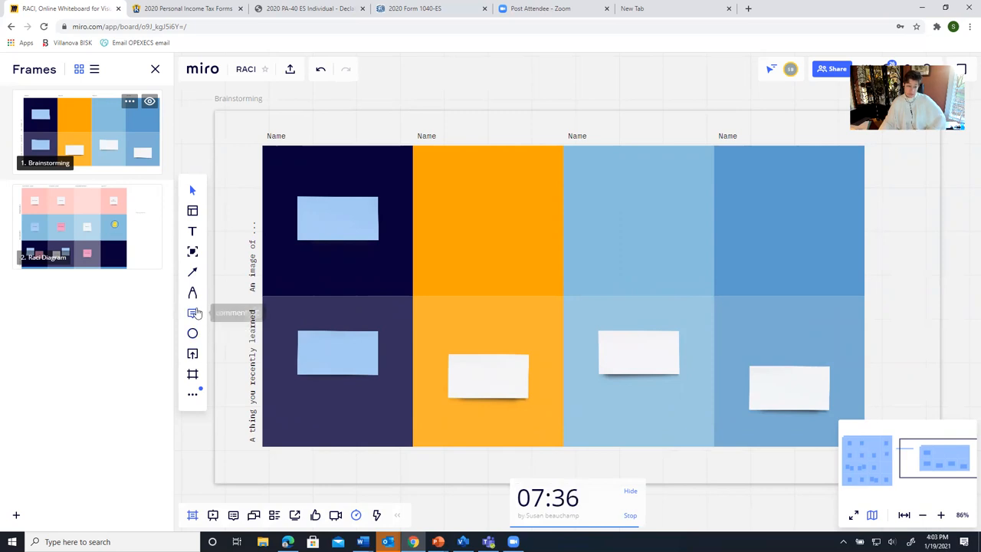
mouse_move(193, 293)
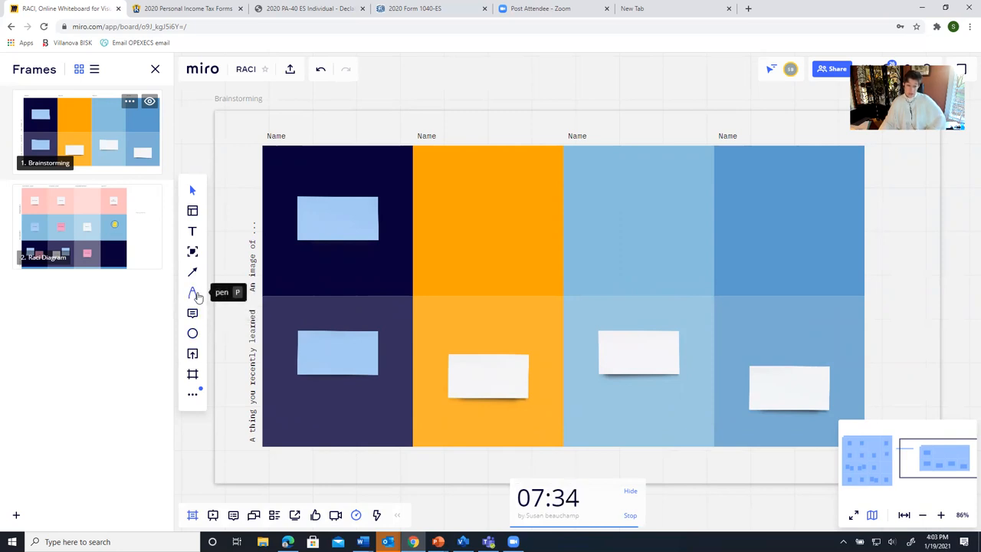
Draw a freehand pen scribble in the orange column's top cell
left_click(193, 291)
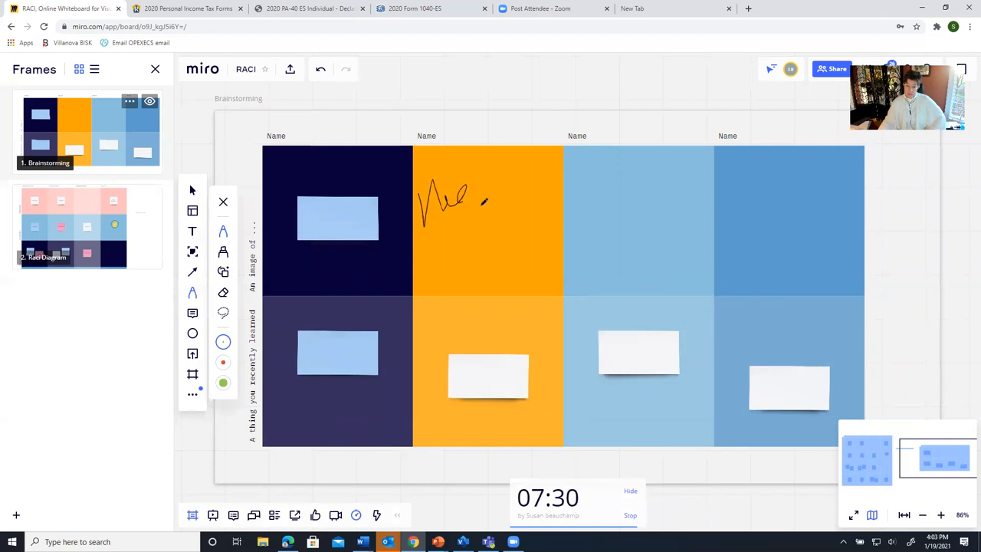
left_click_drag(459, 192, 544, 169)
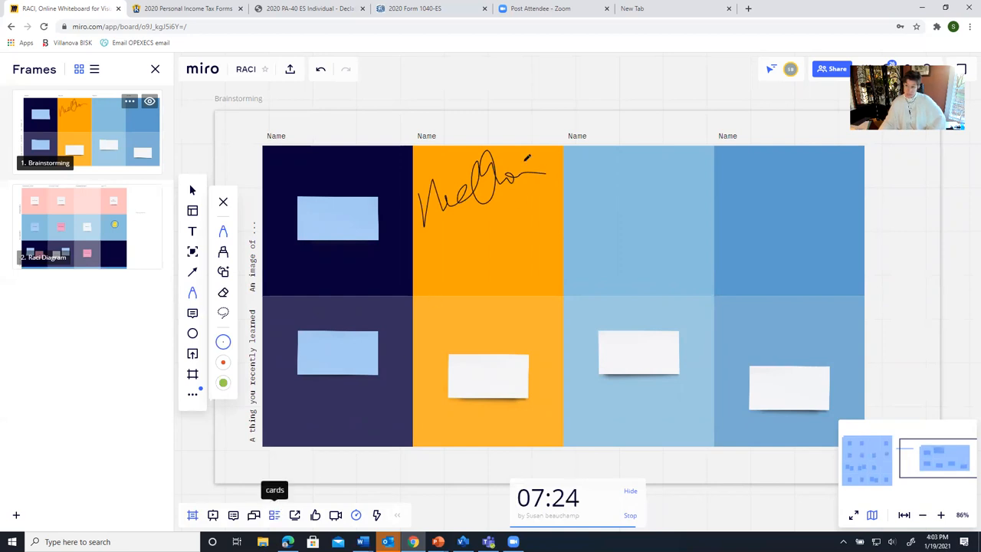
scroll("down", 3)
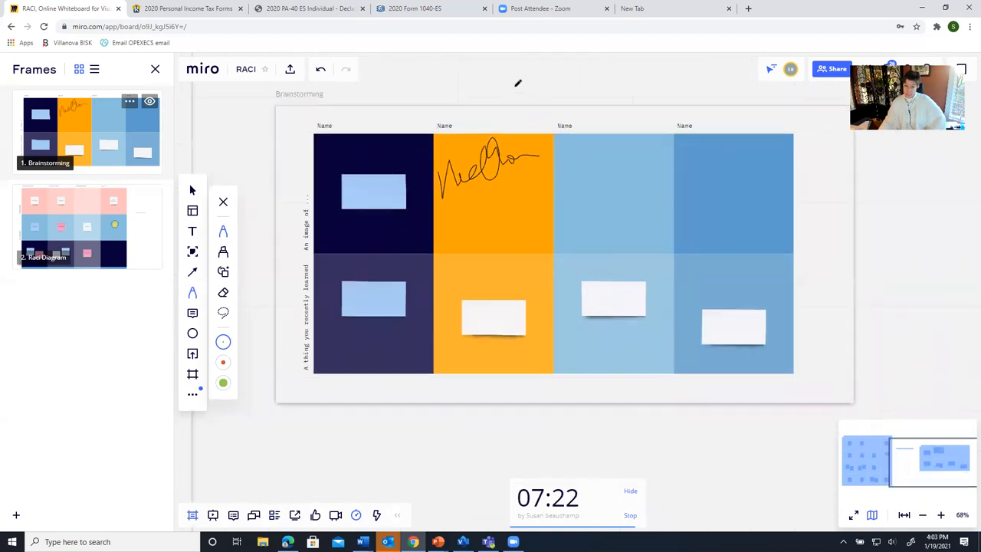
Undo the pen scribble, leaving the orange column's top cell empty
scroll("down", 3)
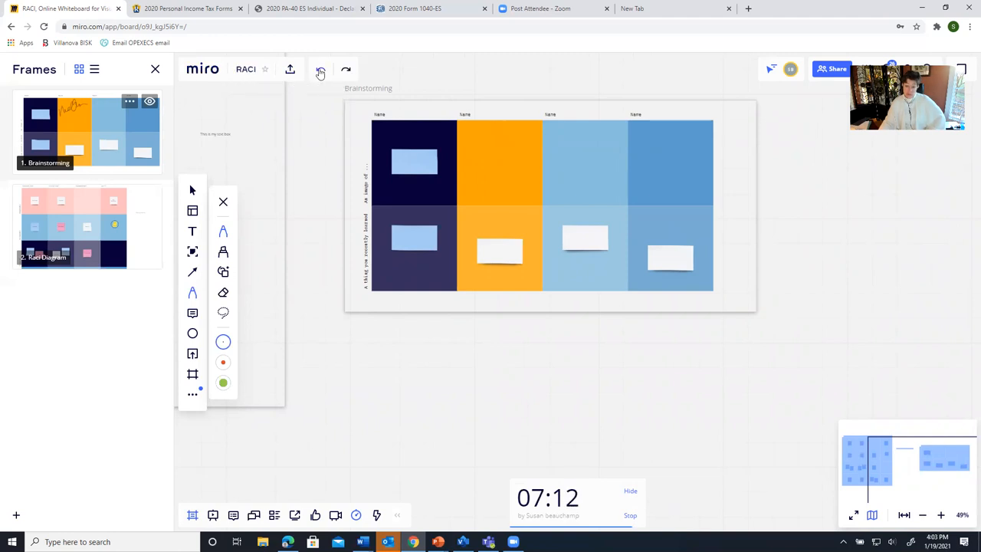
left_click(290, 69)
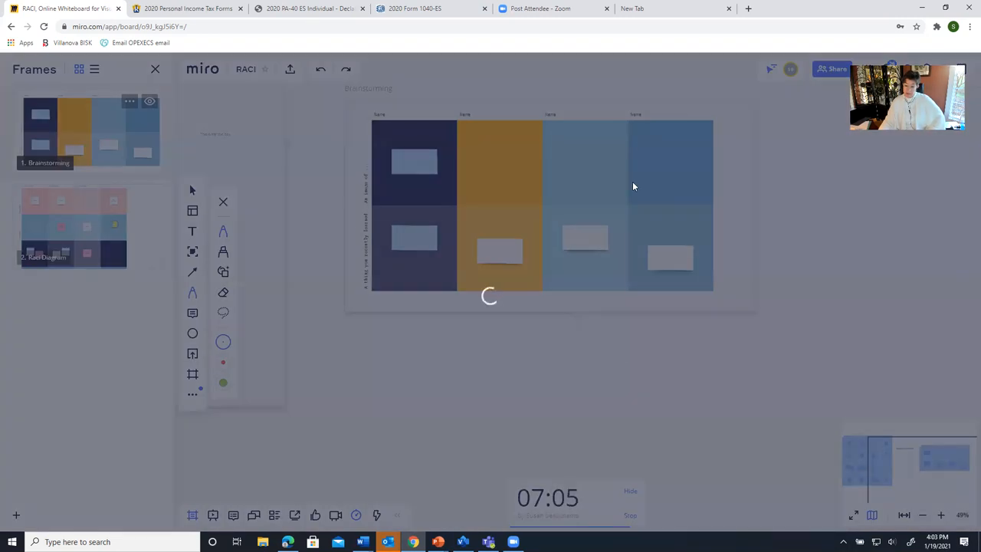
In the sharing settings, change 'Anyone with the link' access to Can view
left_click(831, 69)
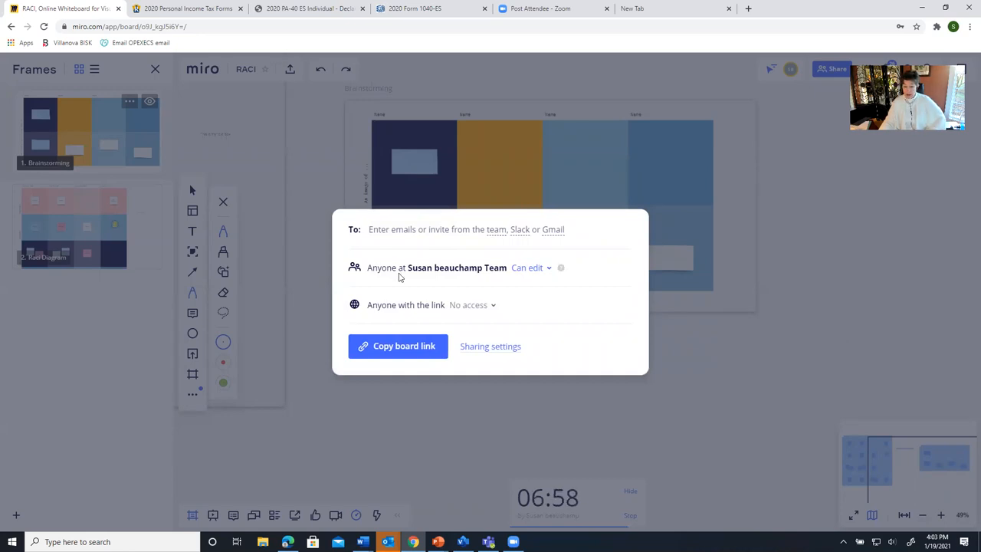
mouse_move(470, 275)
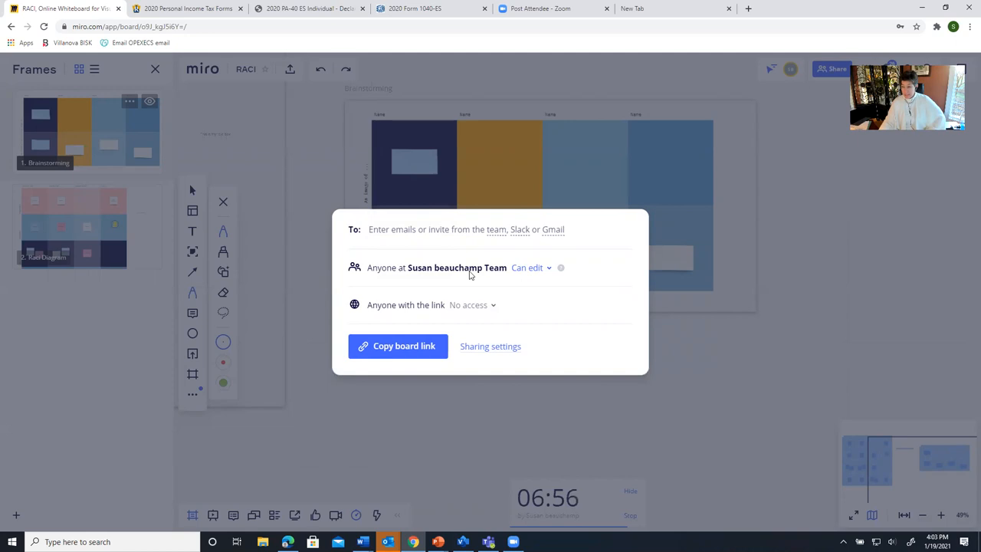
mouse_move(467, 269)
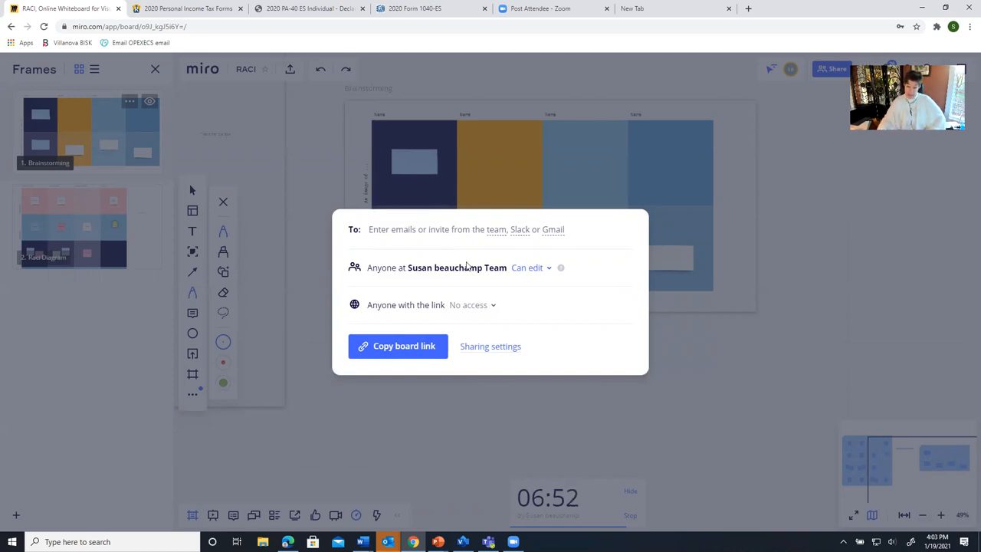
left_click(530, 266)
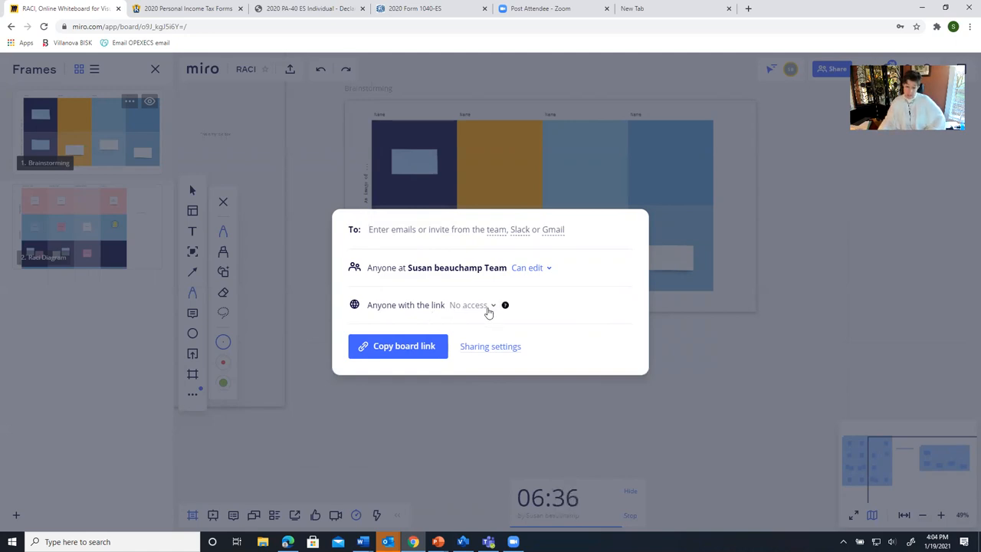
left_click(472, 303)
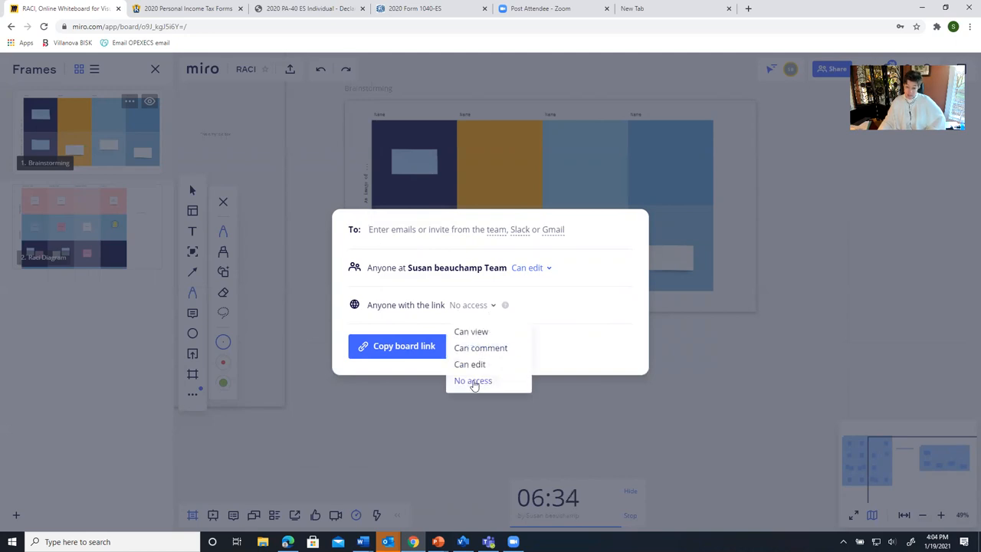
mouse_move(472, 331)
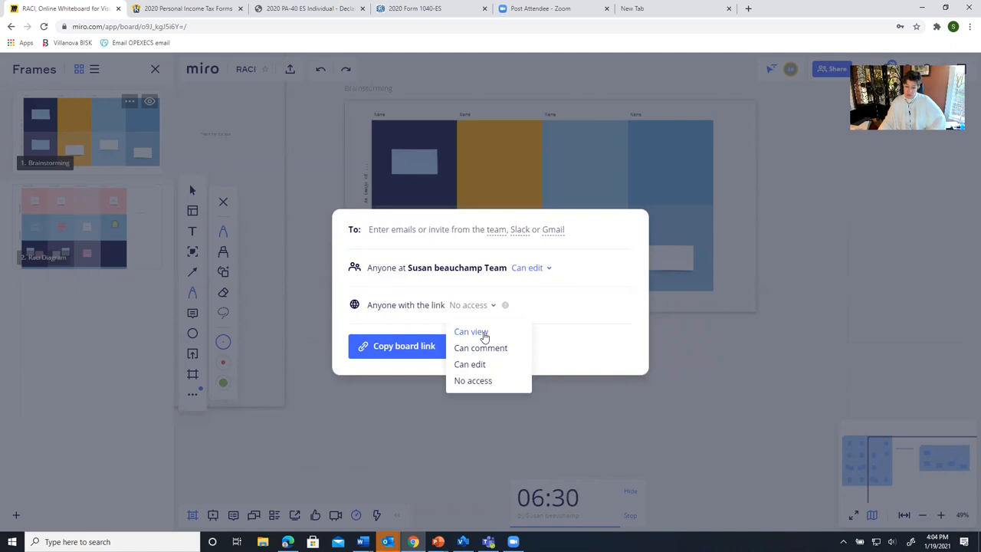
left_click(470, 331)
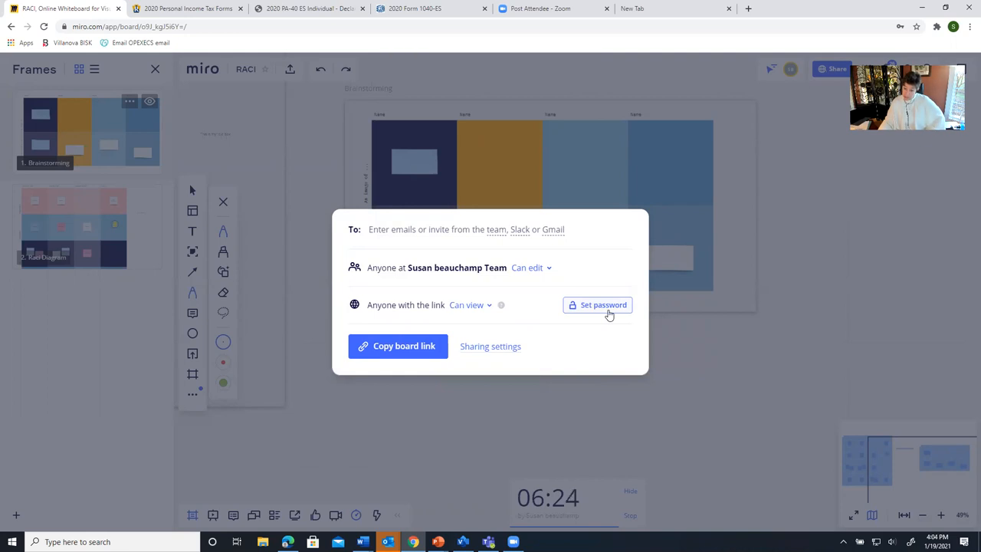
mouse_move(350, 372)
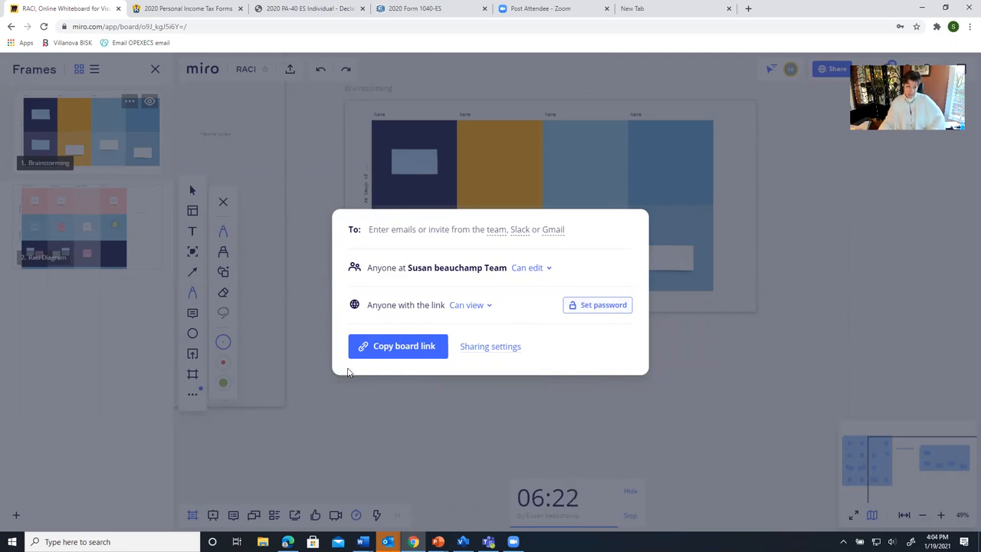
mouse_move(918, 232)
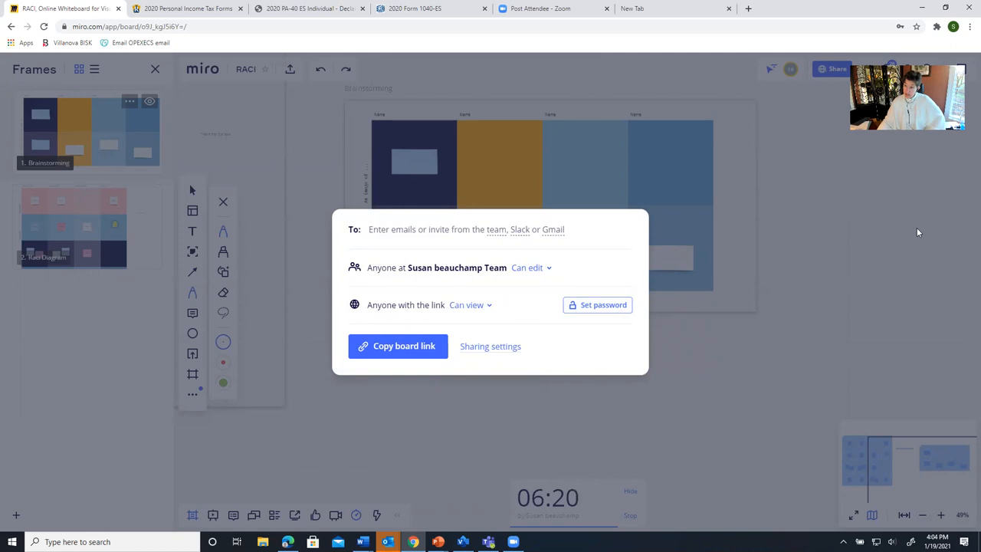